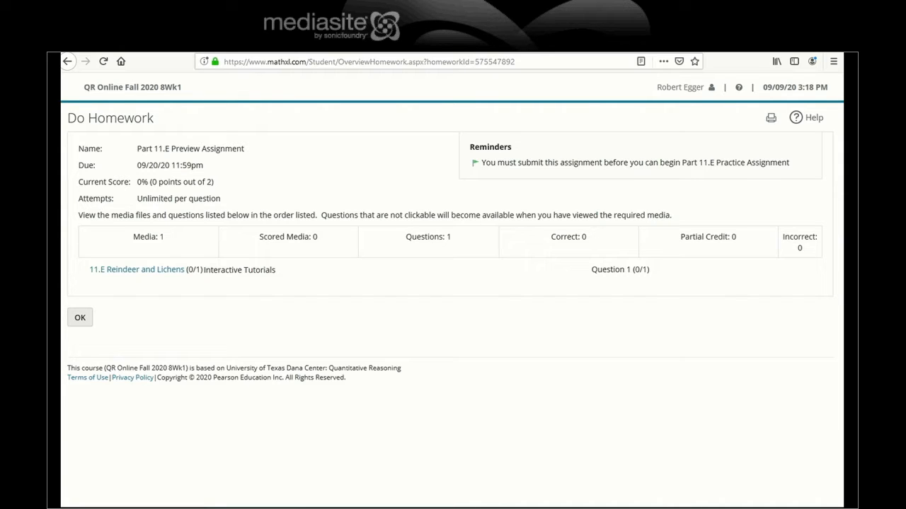
mouse_move(725, 337)
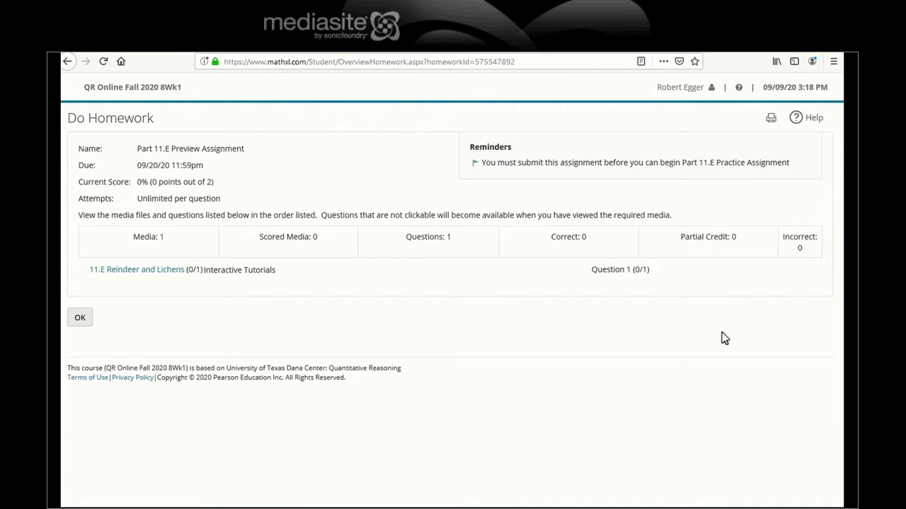
mouse_move(99, 284)
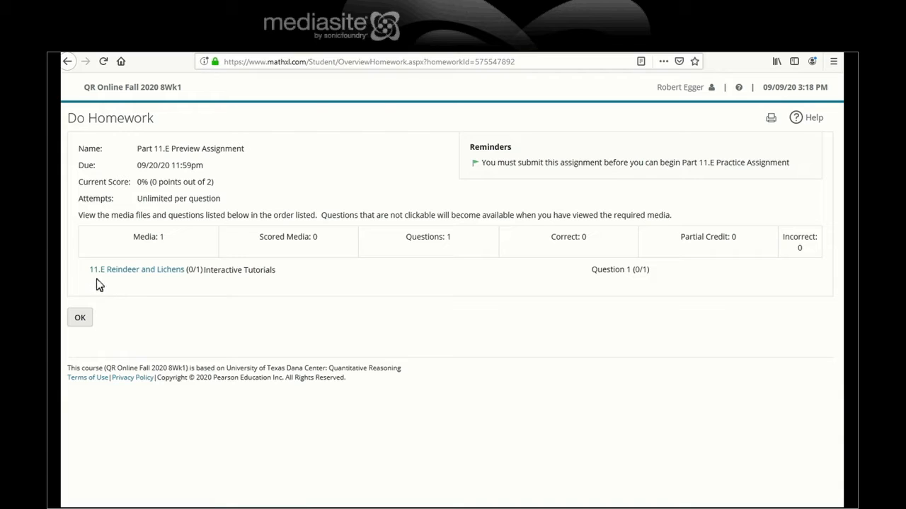
mouse_move(139, 292)
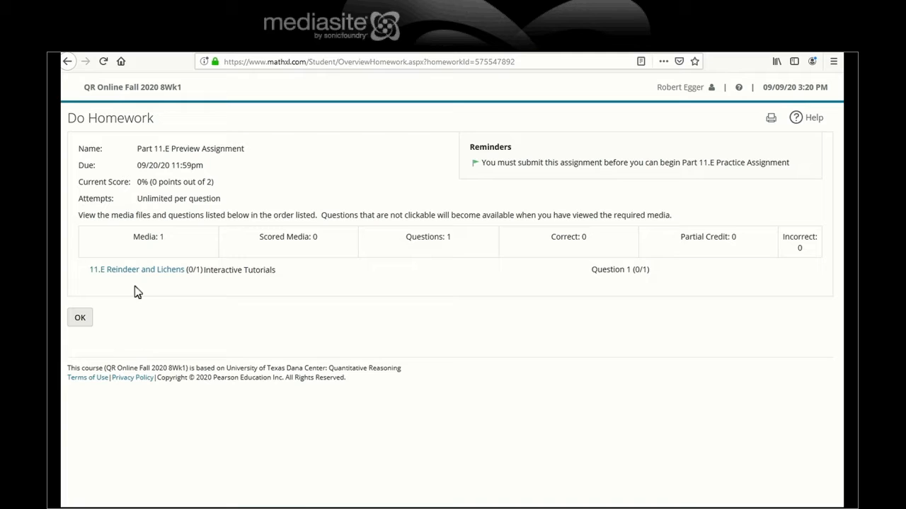
mouse_move(181, 311)
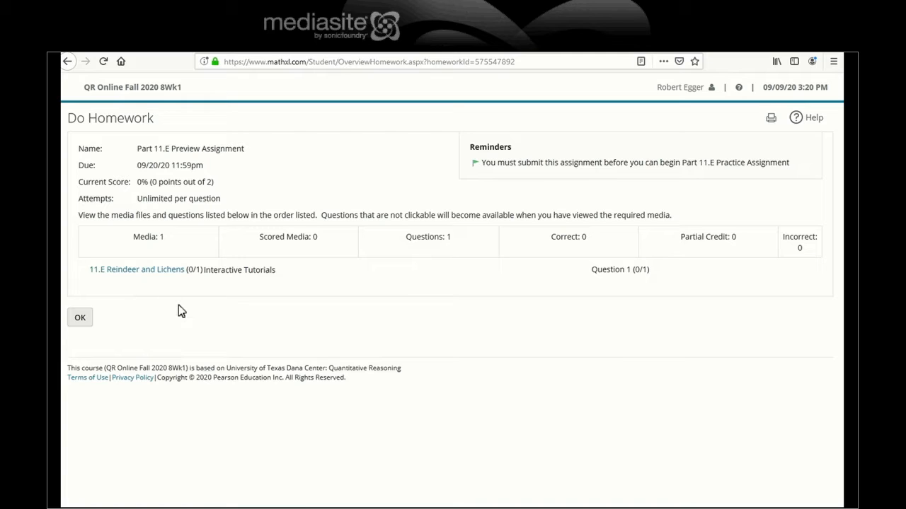
mouse_move(190, 316)
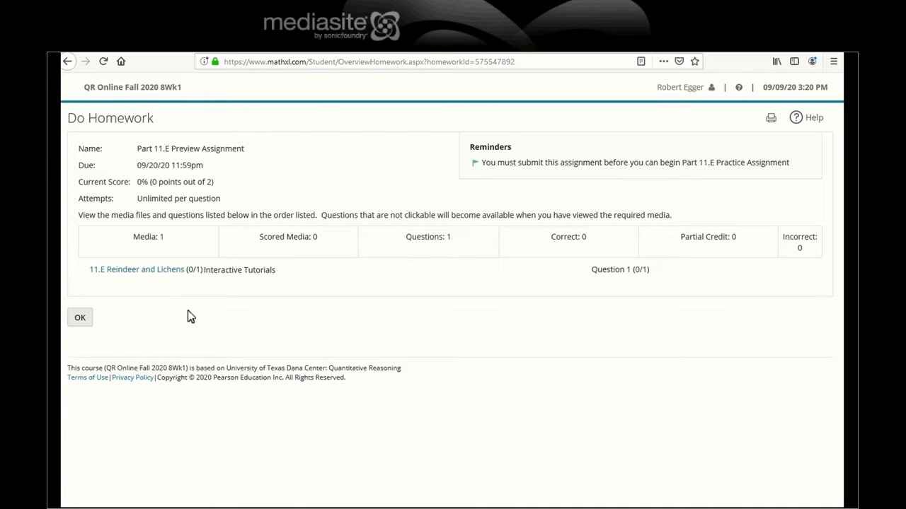
mouse_move(113, 206)
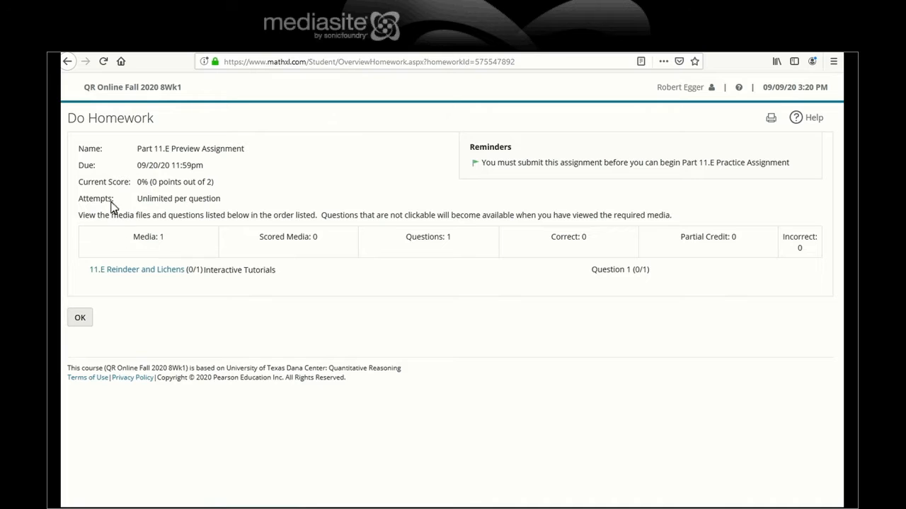
mouse_move(136, 269)
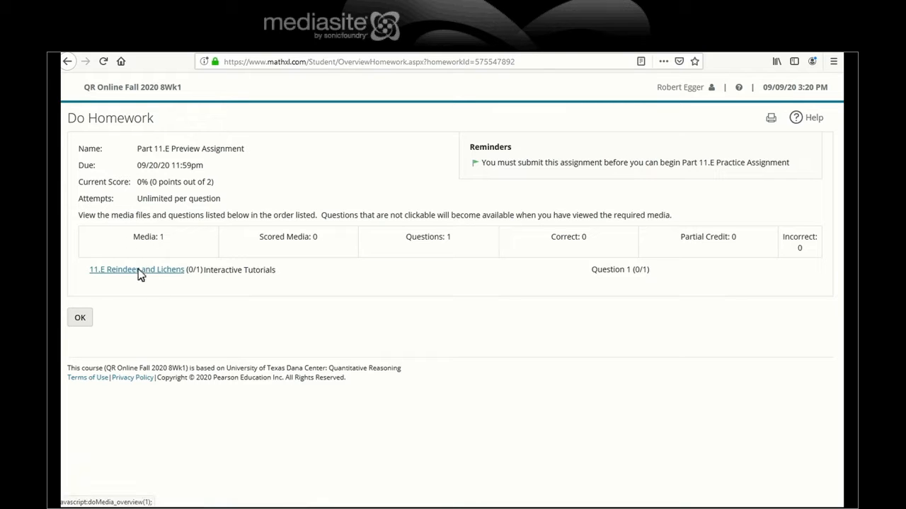
- Launch the 11.E Reindeer and Lichens tutorial enlarged and advance to slide 64 introducing predator-prey models
left_click(136, 269)
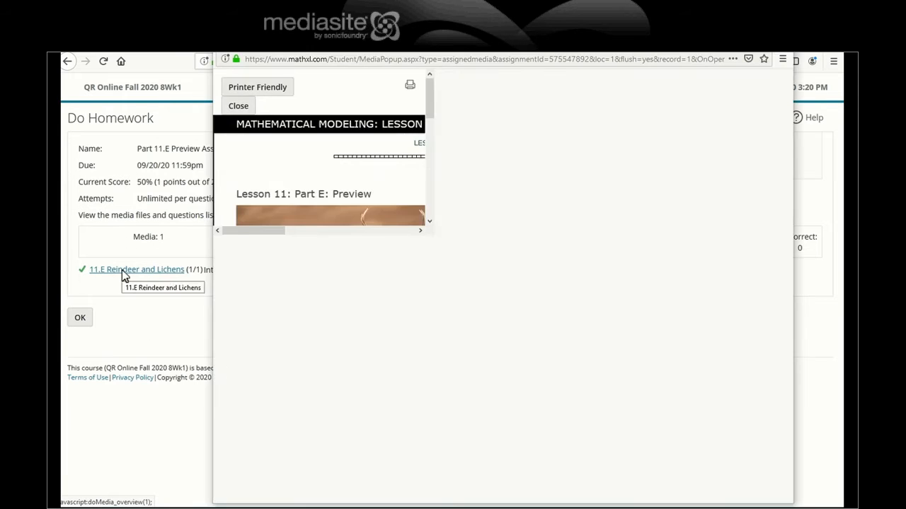
left_click(136, 268)
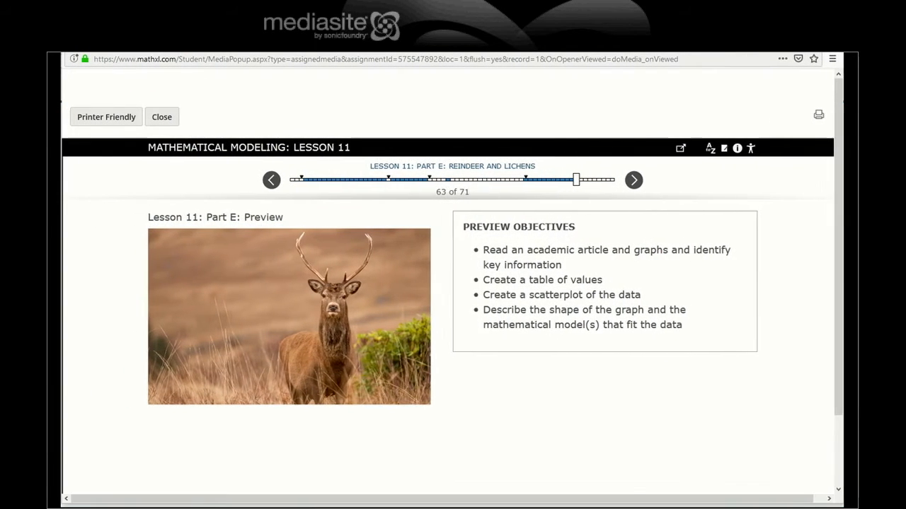
mouse_move(654, 392)
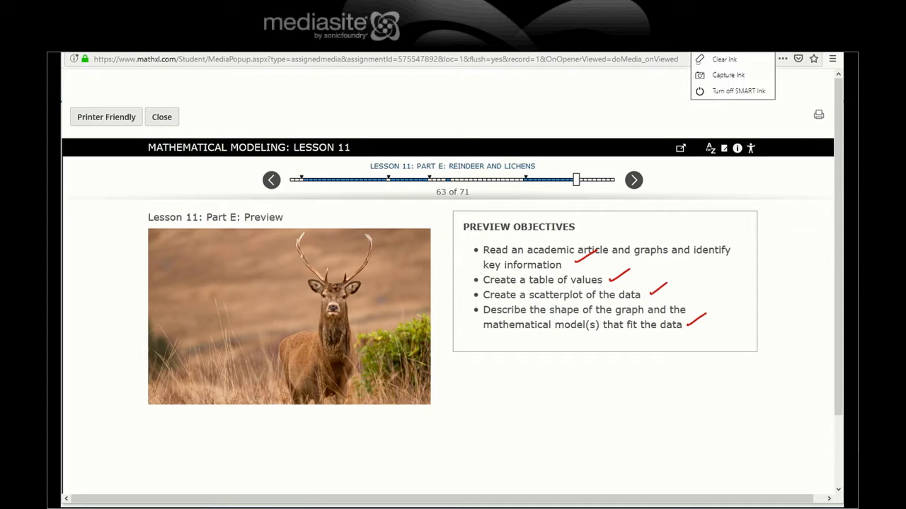
left_click(723, 60)
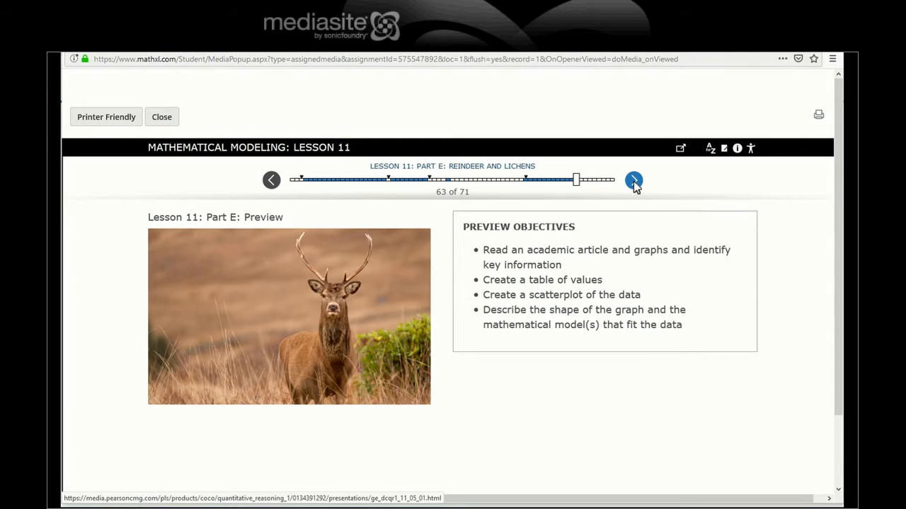
left_click(633, 179)
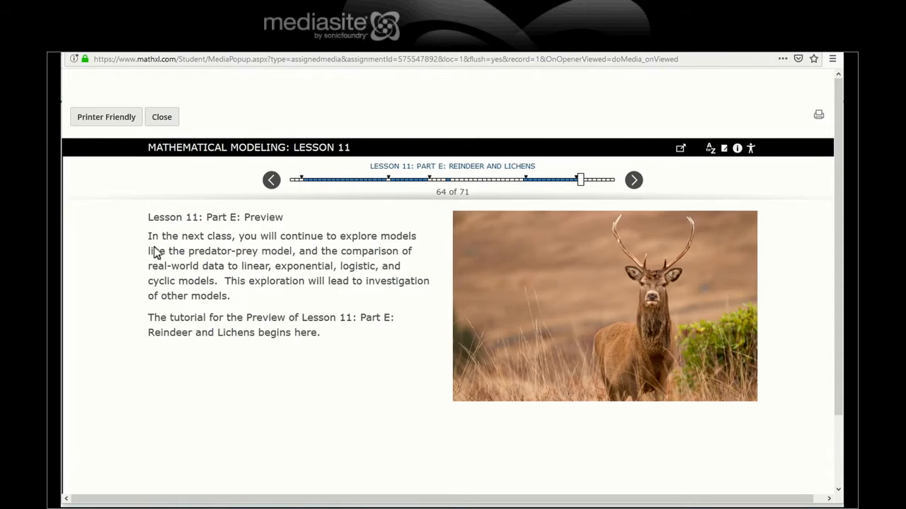
mouse_move(190, 260)
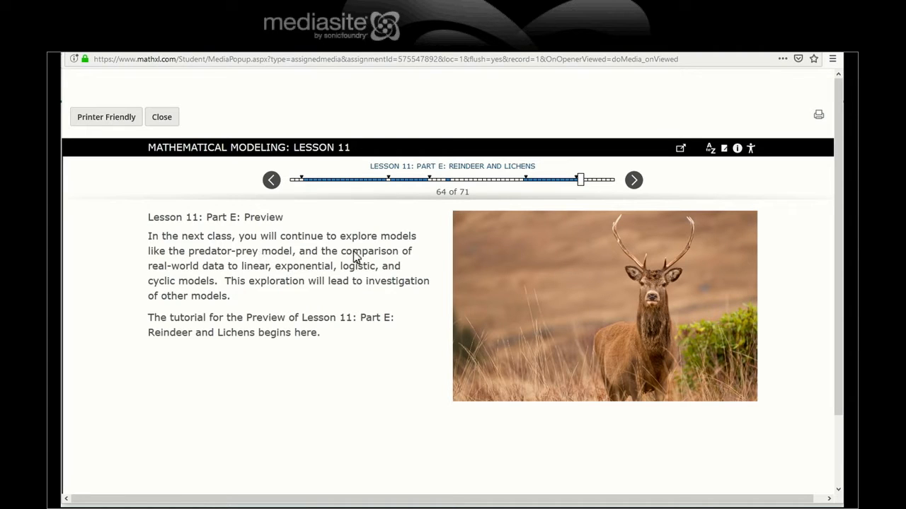
mouse_move(260, 271)
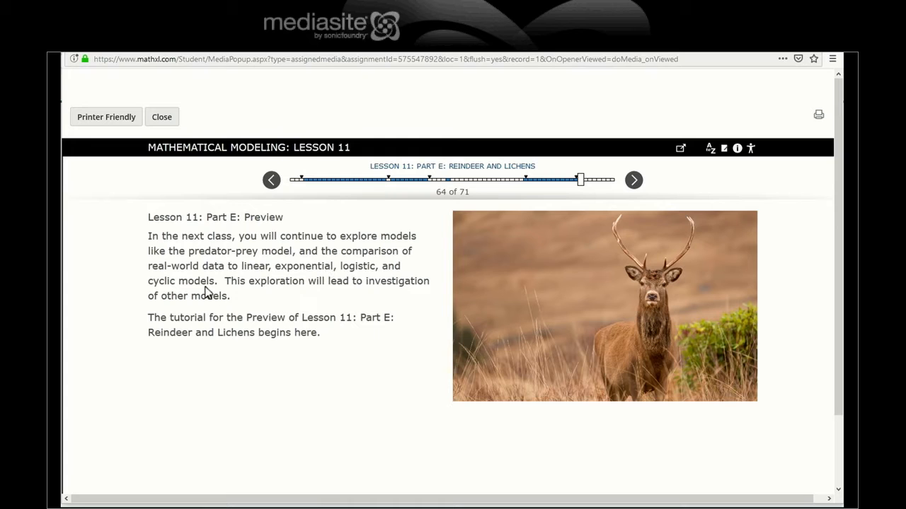
mouse_move(289, 292)
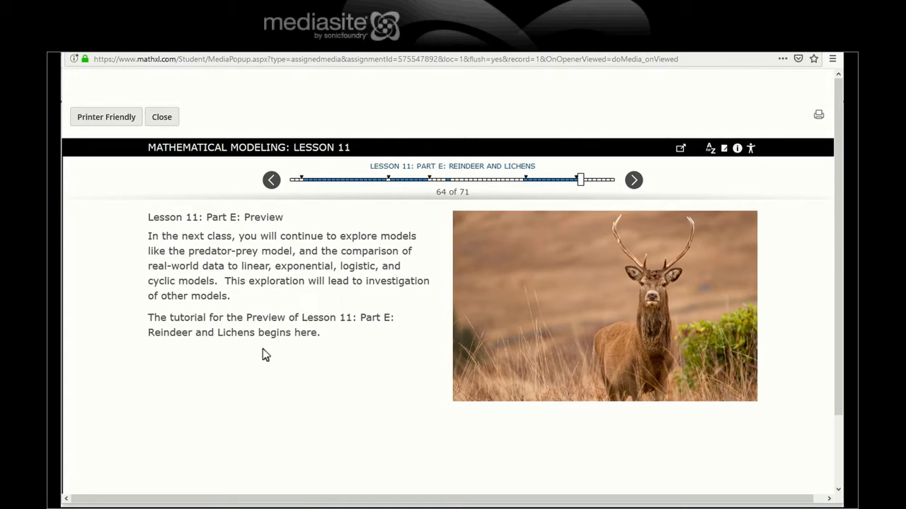
mouse_move(289, 322)
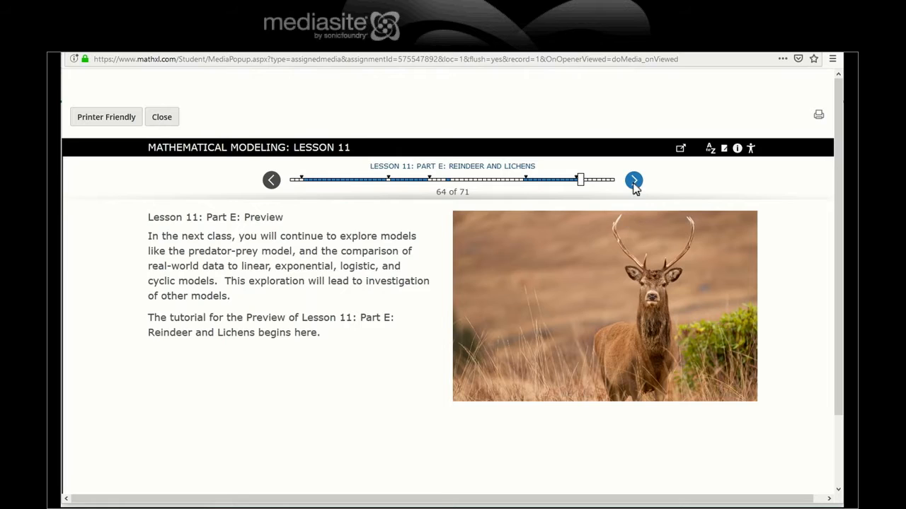
- Show Question 1 Part A on slide 65 and copy the St. Matthew Island reindeer article's web address
left_click(634, 180)
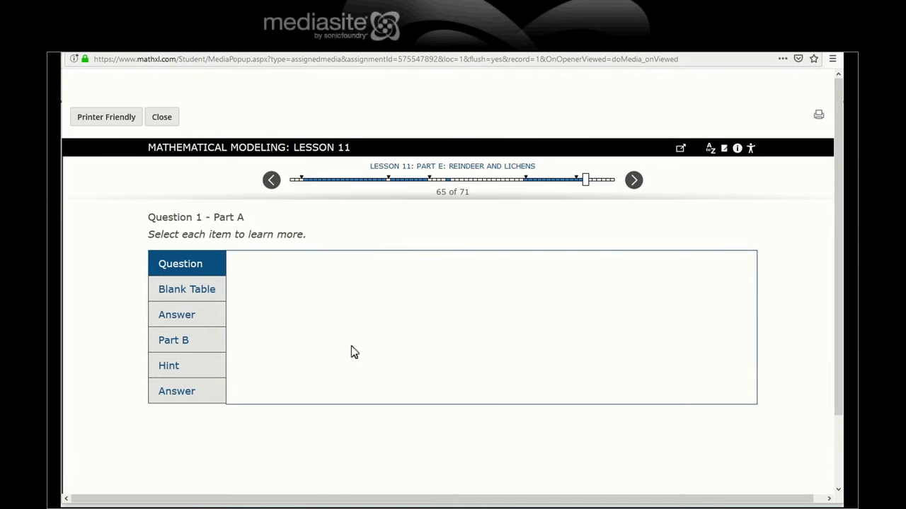
left_click(180, 265)
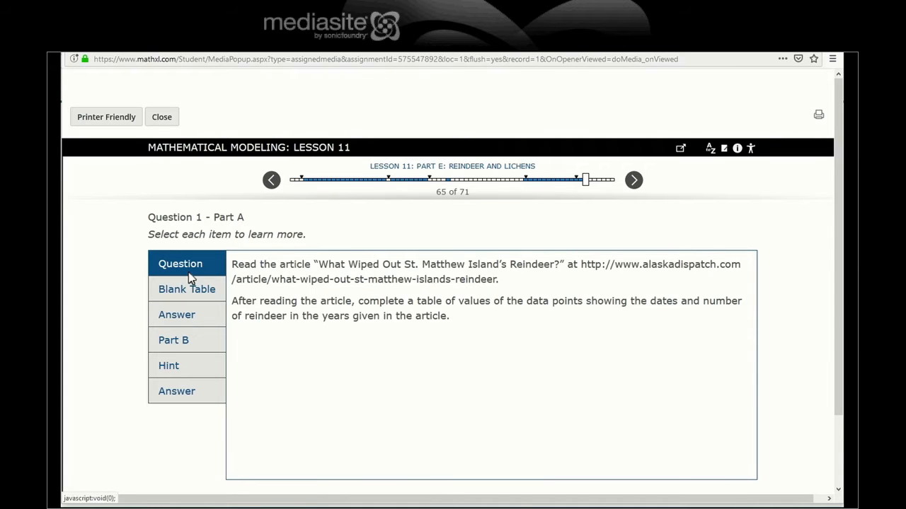
mouse_move(534, 288)
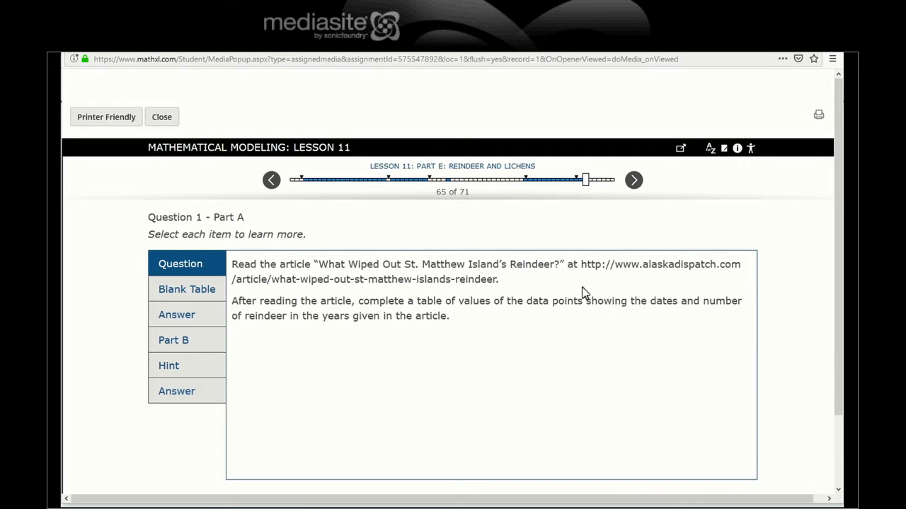
left_click_drag(580, 264, 498, 279)
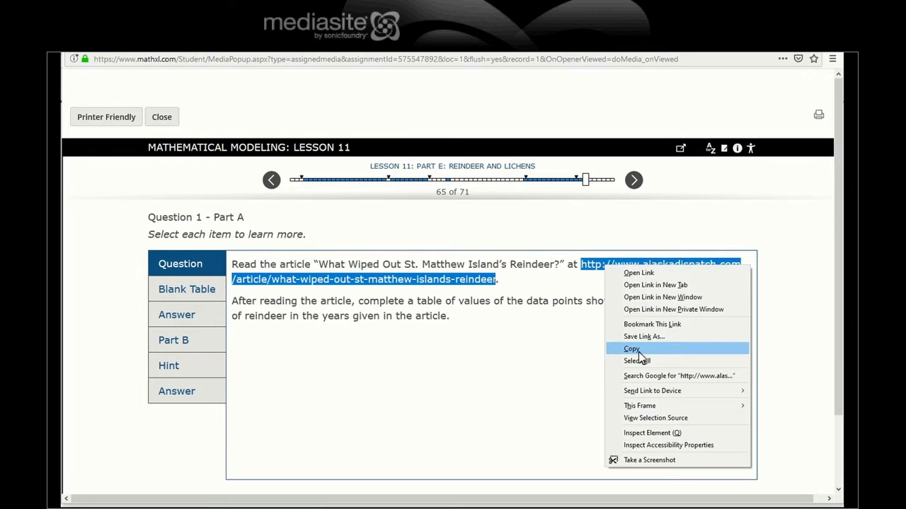
left_click(631, 348)
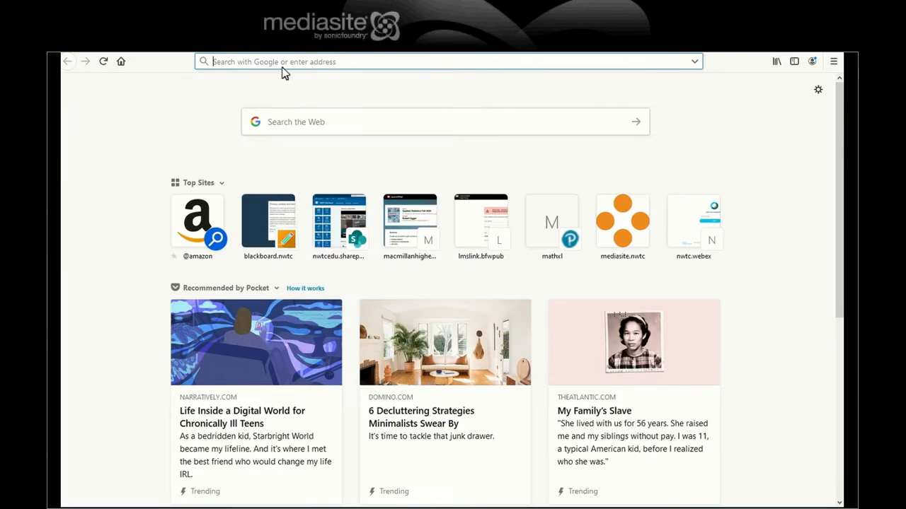
- Load the Anchorage Daily News reindeer article in a new tab via Paste & Go
right_click(446, 62)
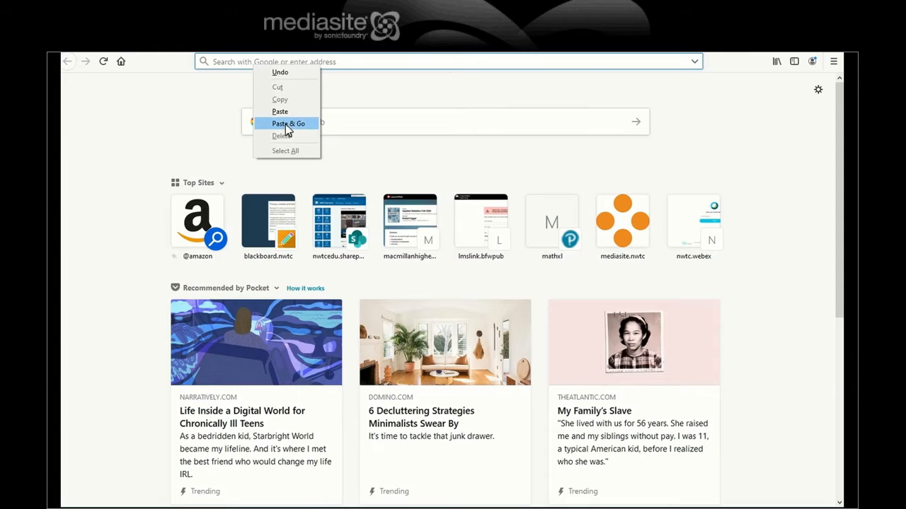
left_click(289, 123)
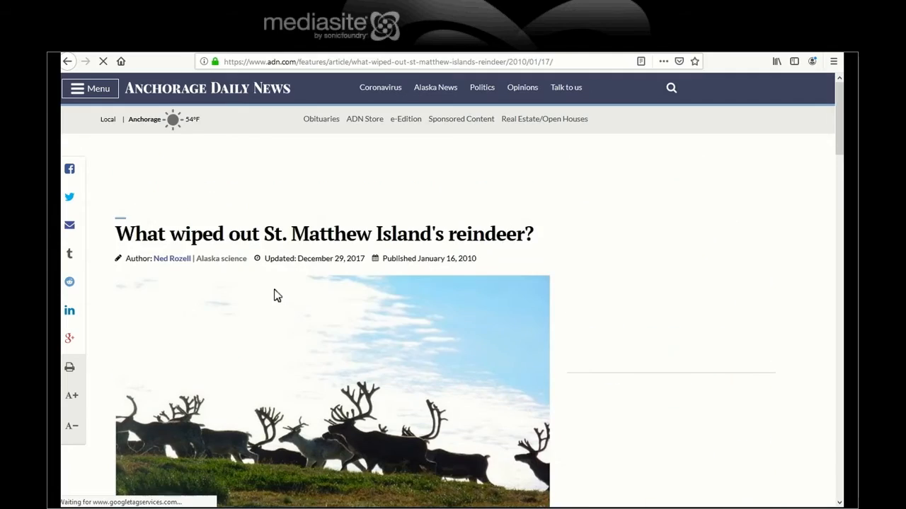
- Read through the article noting the herd counts: 29 in 1944, 1300 in 1957, 6,000 in 1963, 42 in 1966
scroll("down", 3)
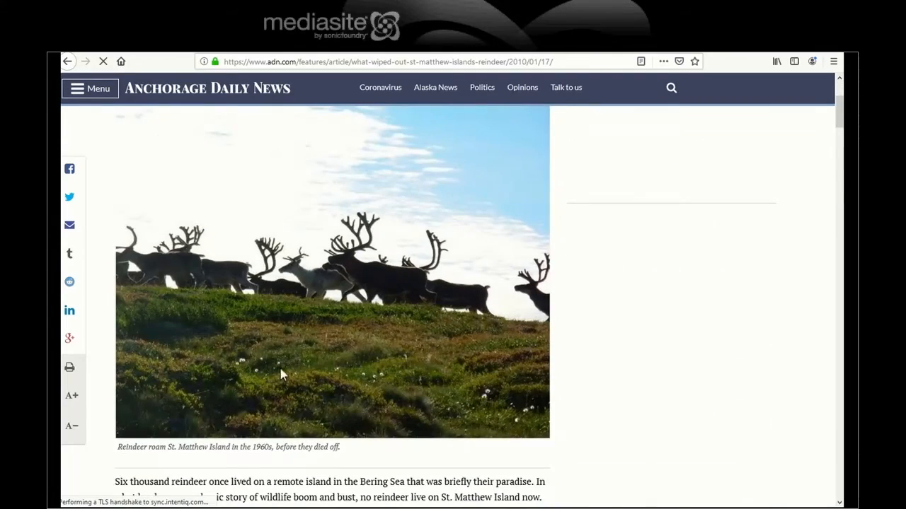
scroll("down", 3)
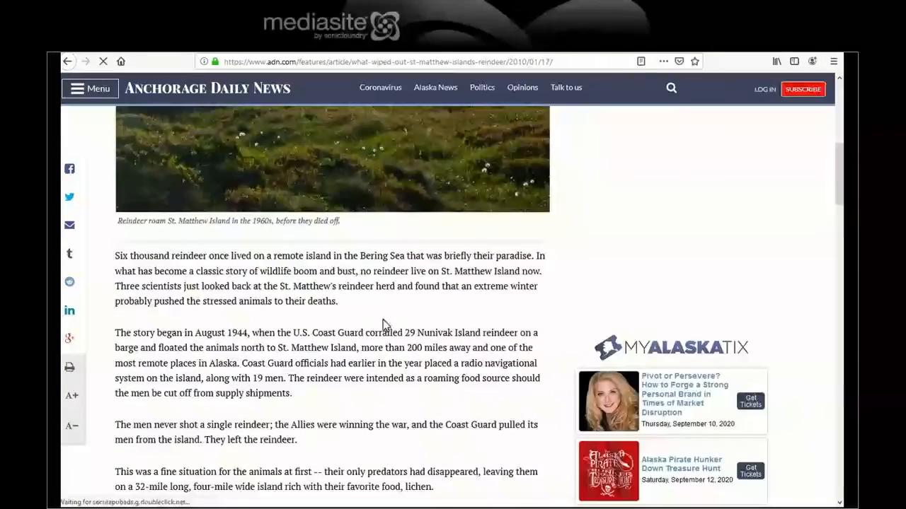
scroll("down", 3)
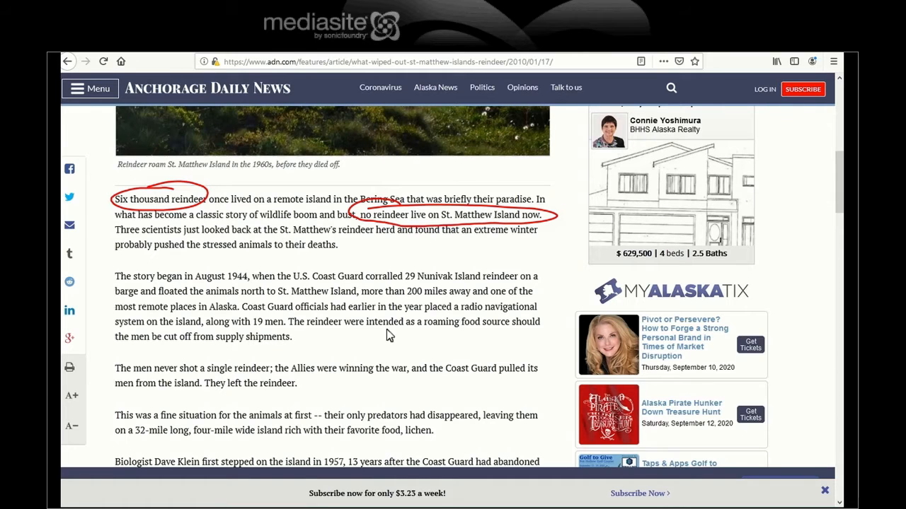
mouse_move(314, 215)
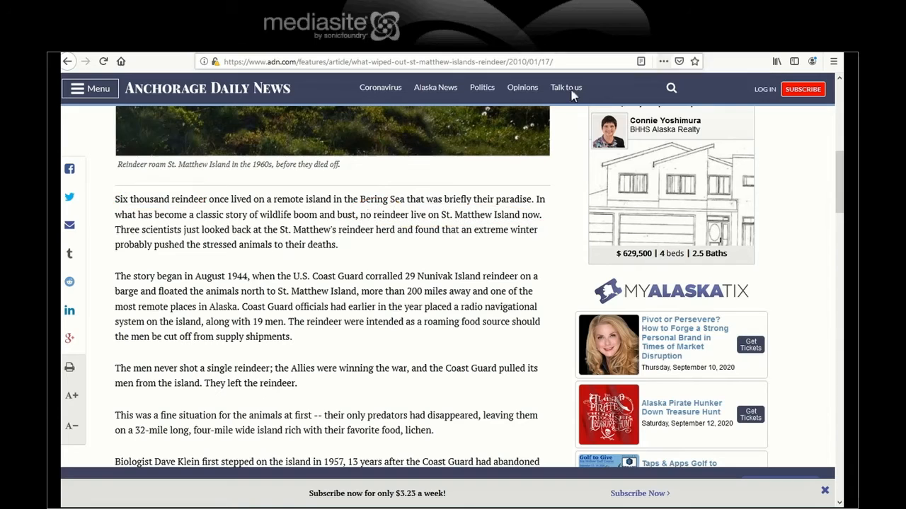
scroll("down", 3)
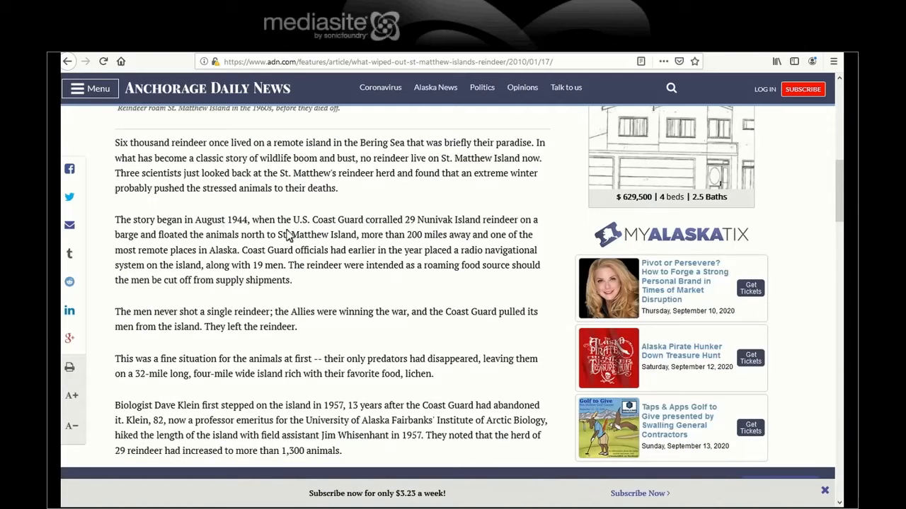
mouse_move(286, 219)
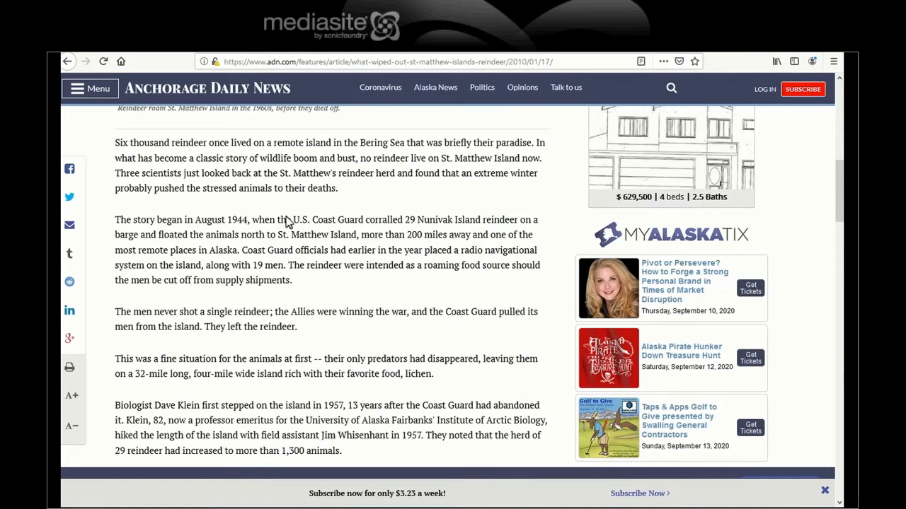
mouse_move(342, 394)
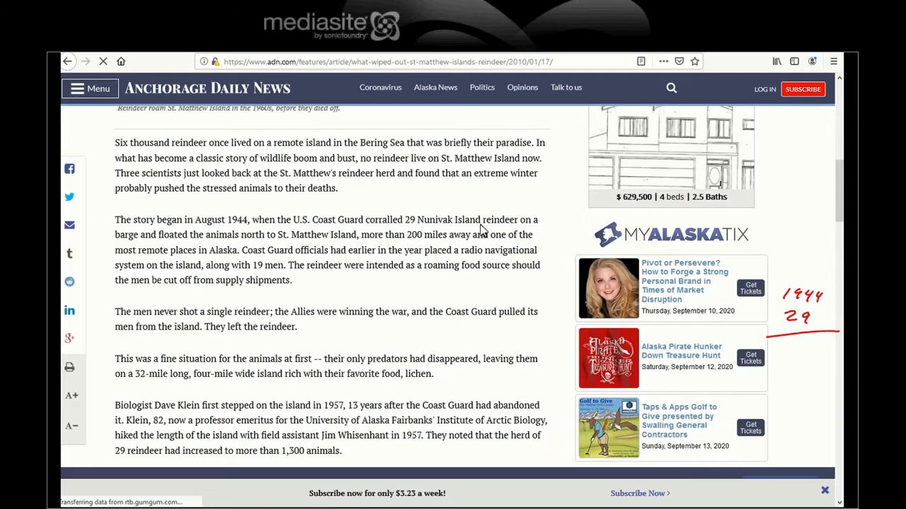
mouse_move(252, 275)
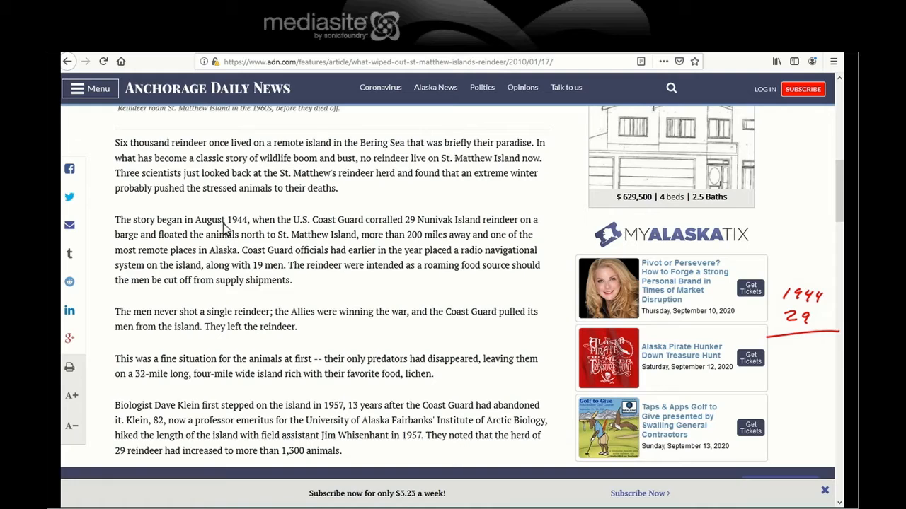
mouse_move(227, 240)
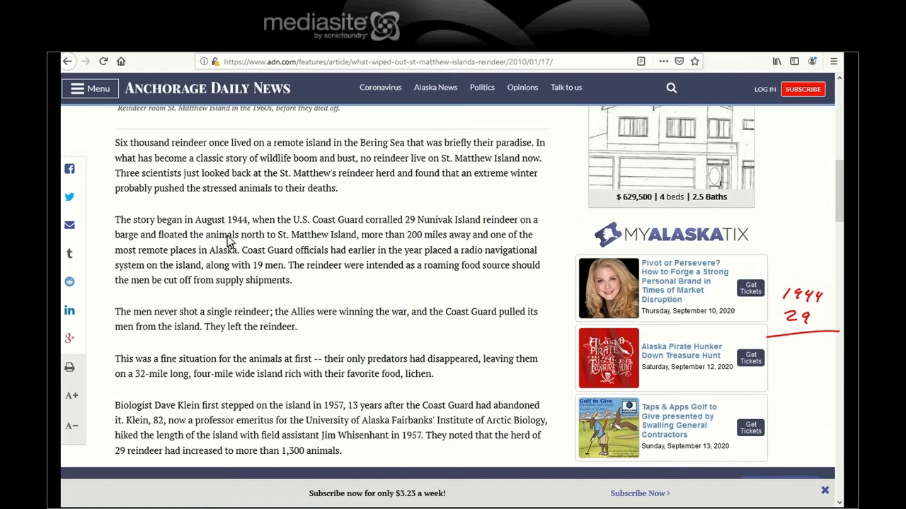
scroll("down", 3)
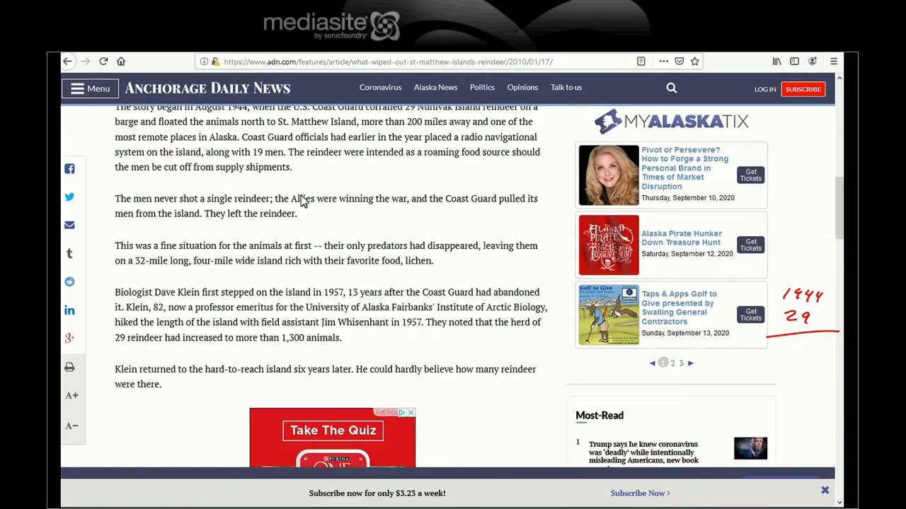
mouse_move(163, 234)
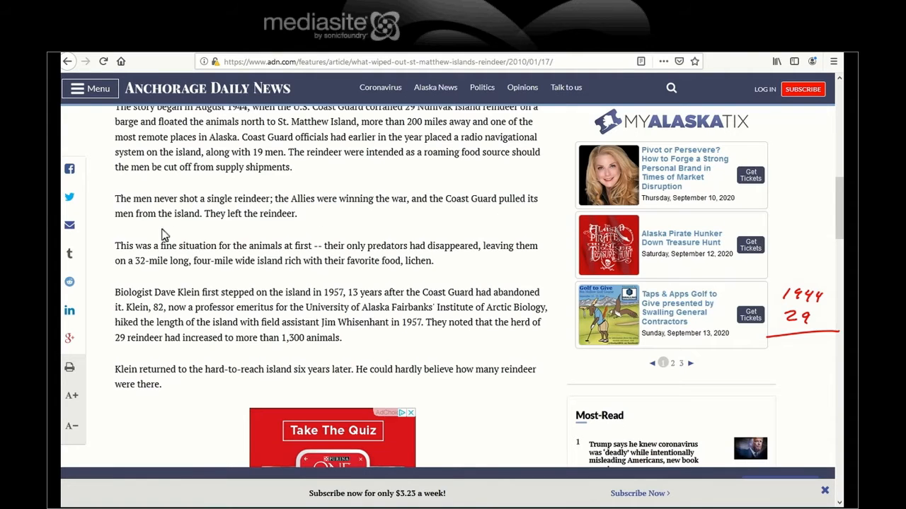
mouse_move(243, 238)
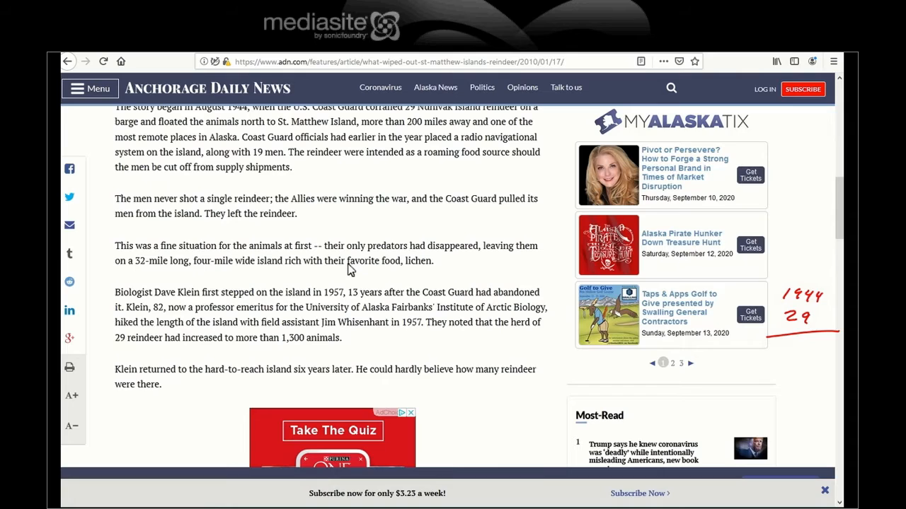
scroll("down", 3)
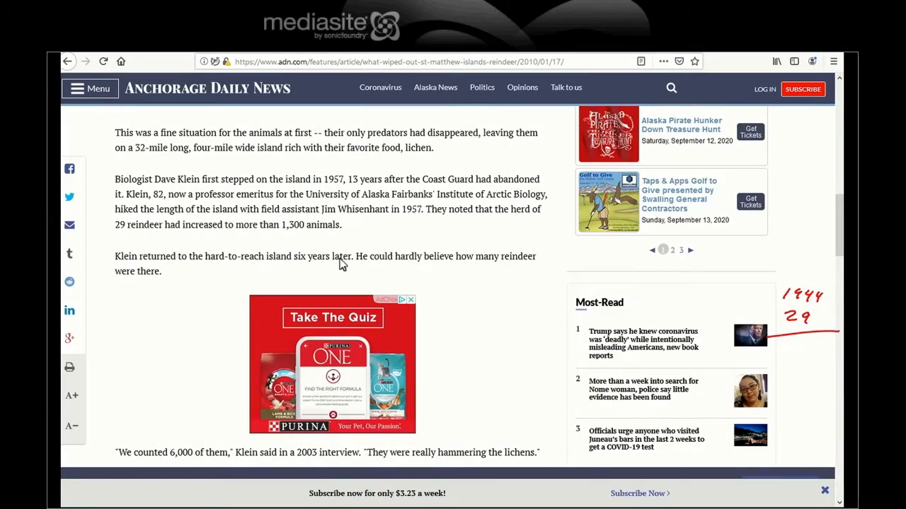
type("19")
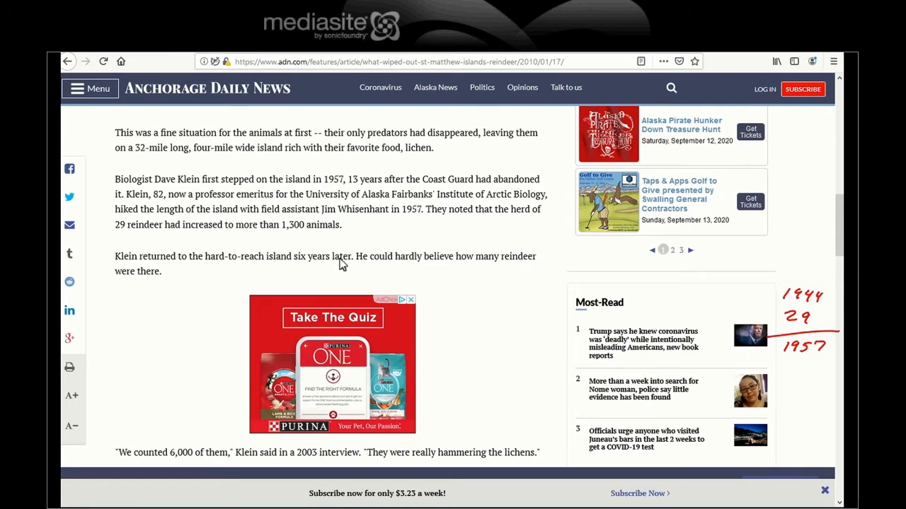
type("1300")
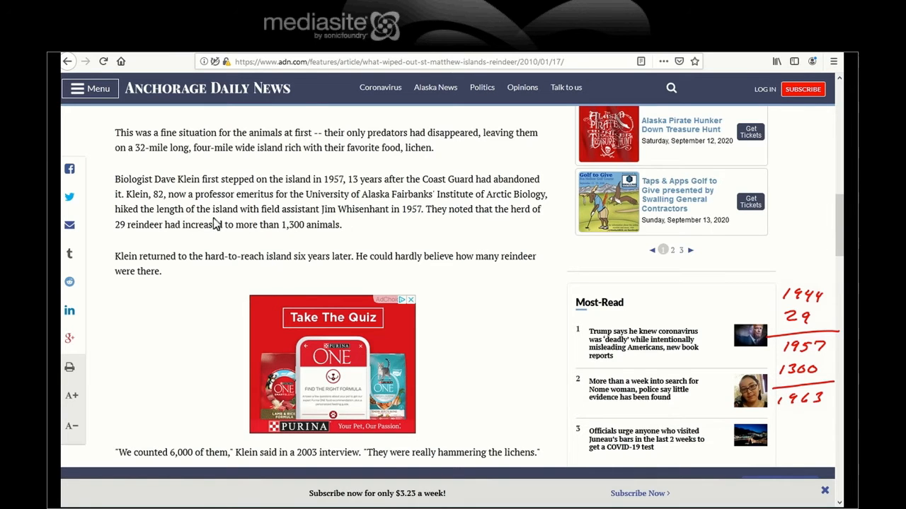
scroll("down", 3)
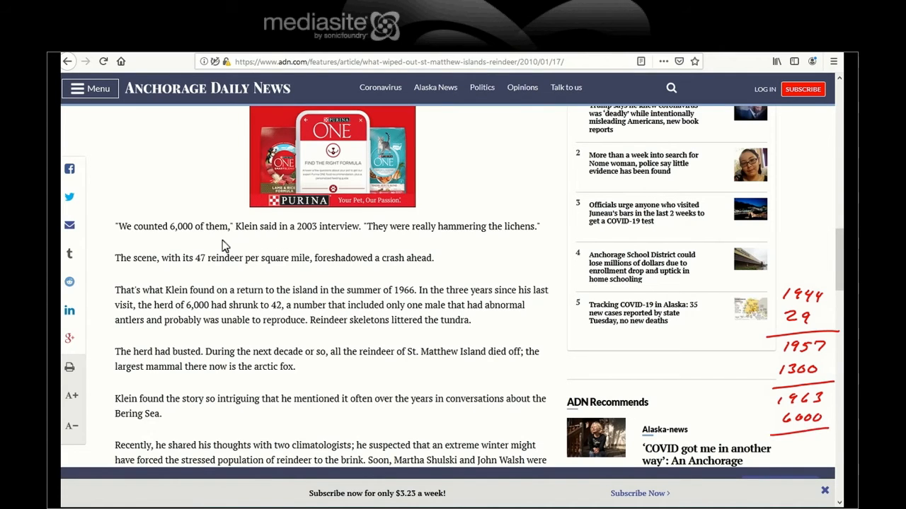
mouse_move(229, 274)
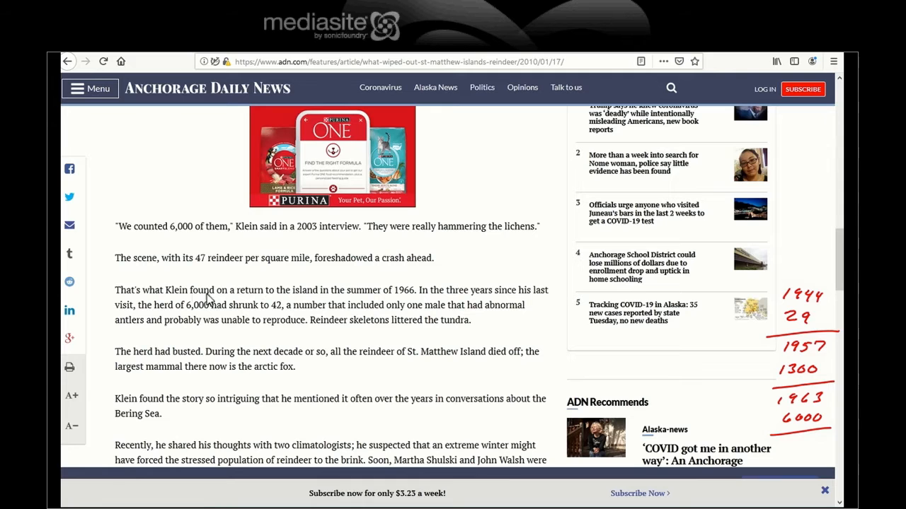
mouse_move(399, 293)
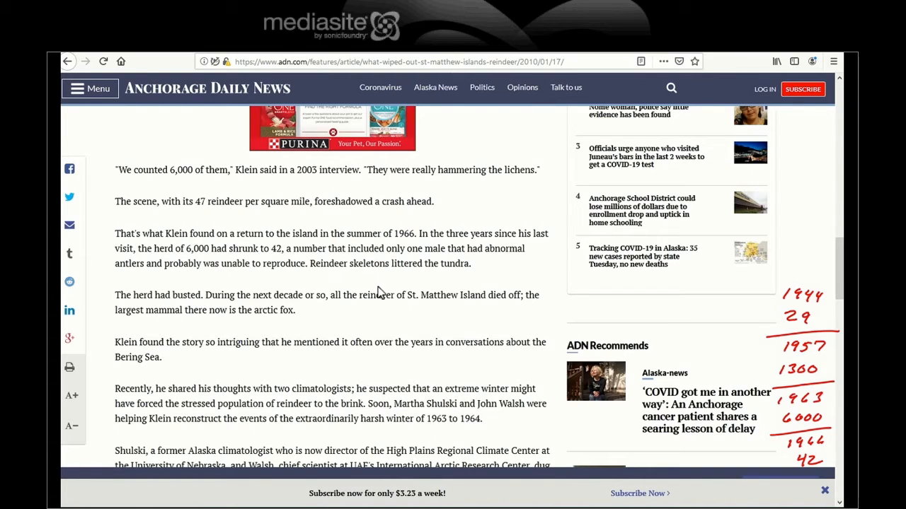
left_click_drag(243, 251, 323, 272)
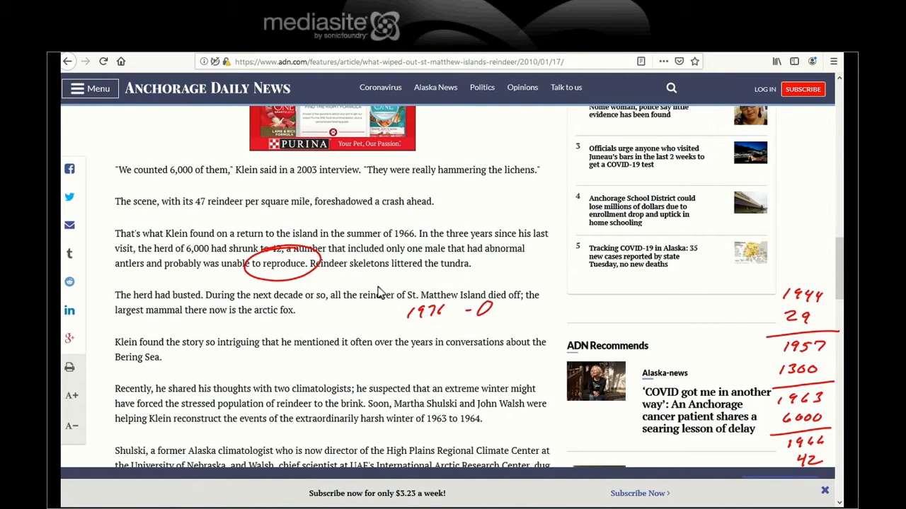
mouse_move(361, 331)
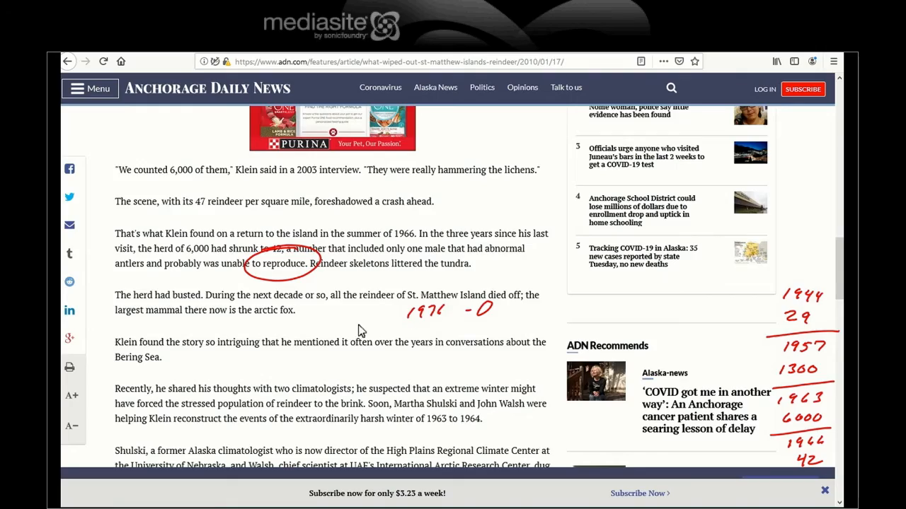
scroll("down", 3)
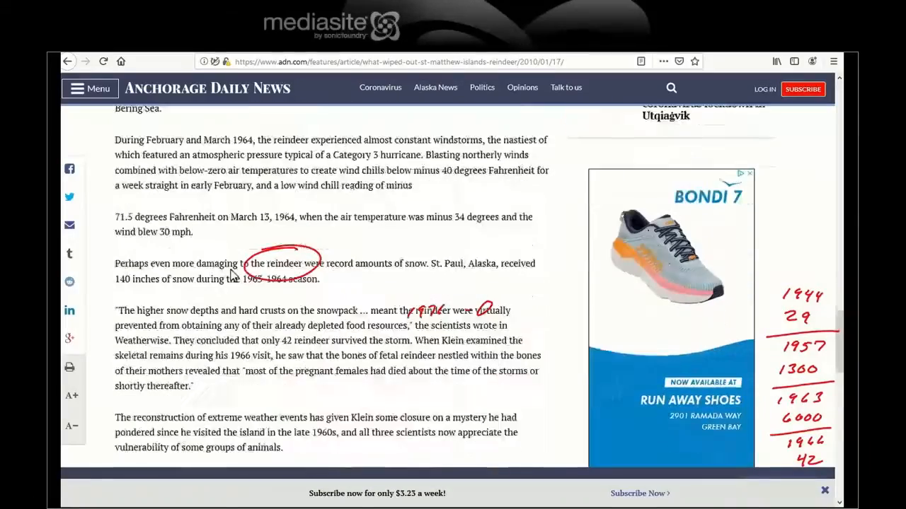
scroll("down", 3)
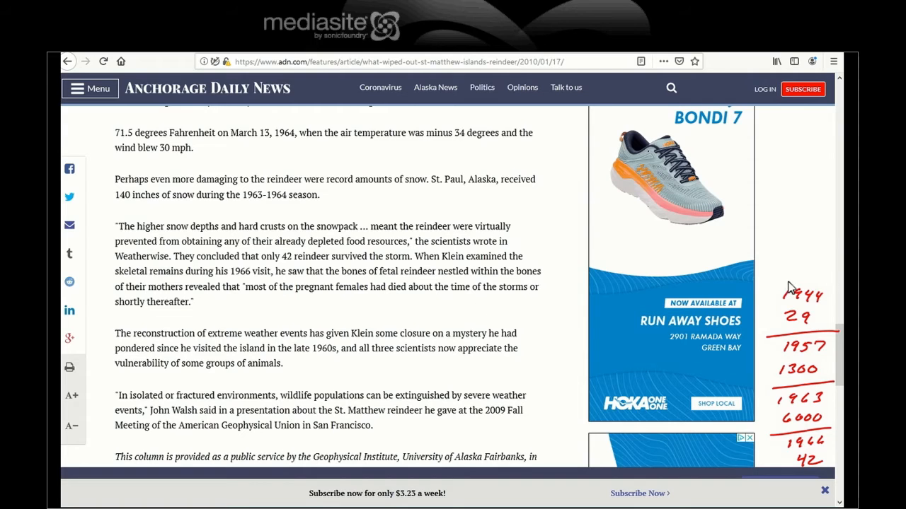
mouse_move(784, 362)
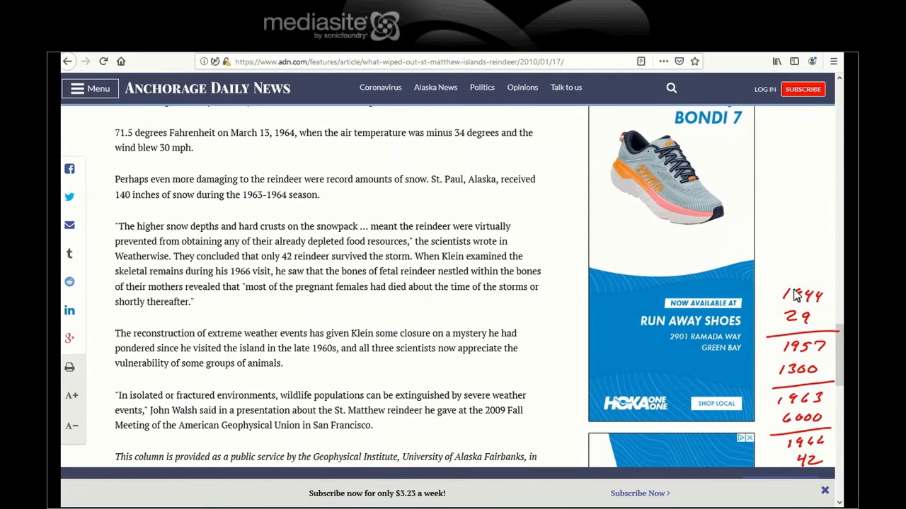
mouse_move(818, 437)
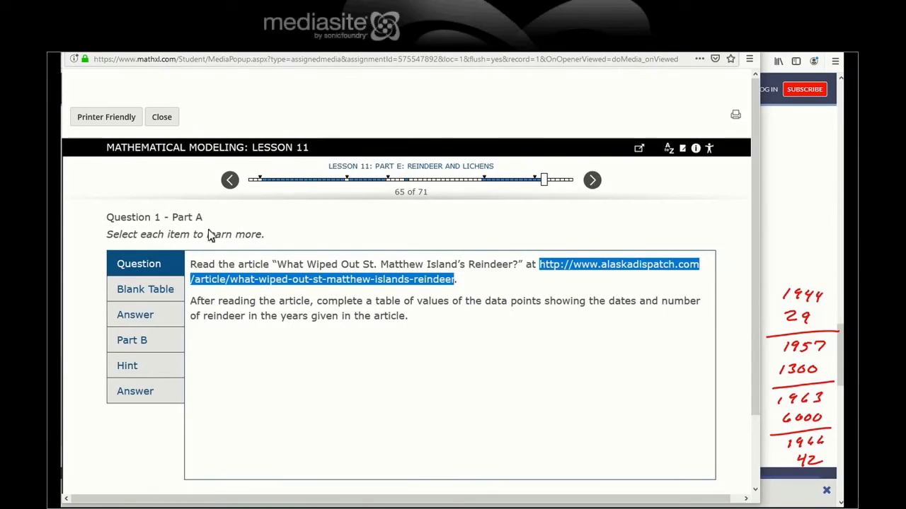
- View the blank year/reindeer table, then reveal the answer values 1944–29, 1957–1300, 1963–6000, 1966–42
left_click(144, 289)
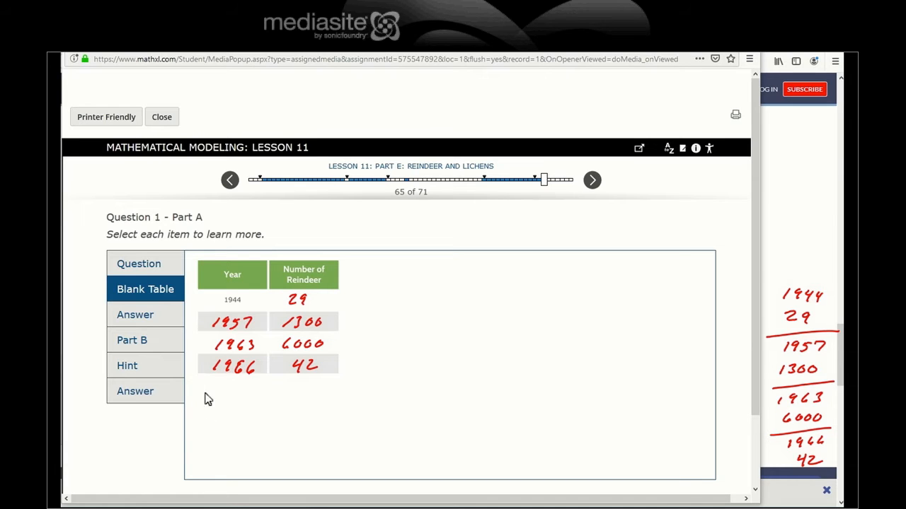
left_click(134, 314)
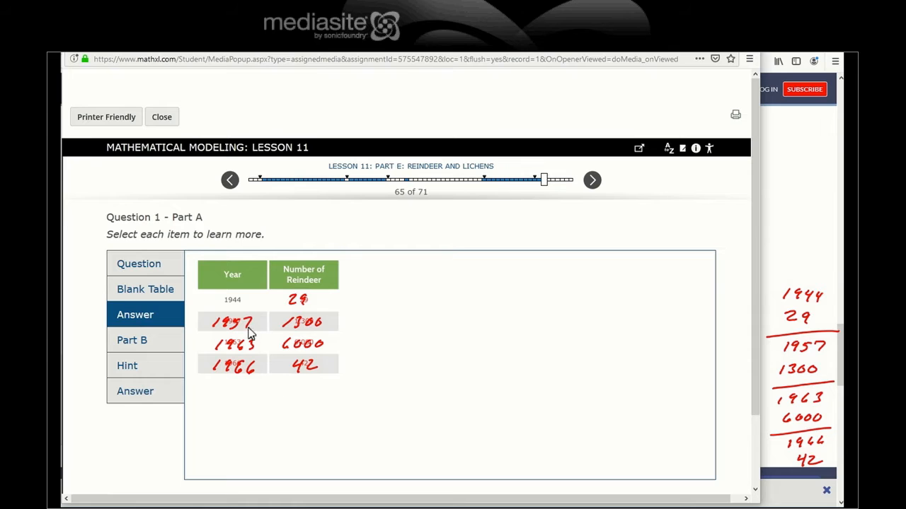
mouse_move(391, 392)
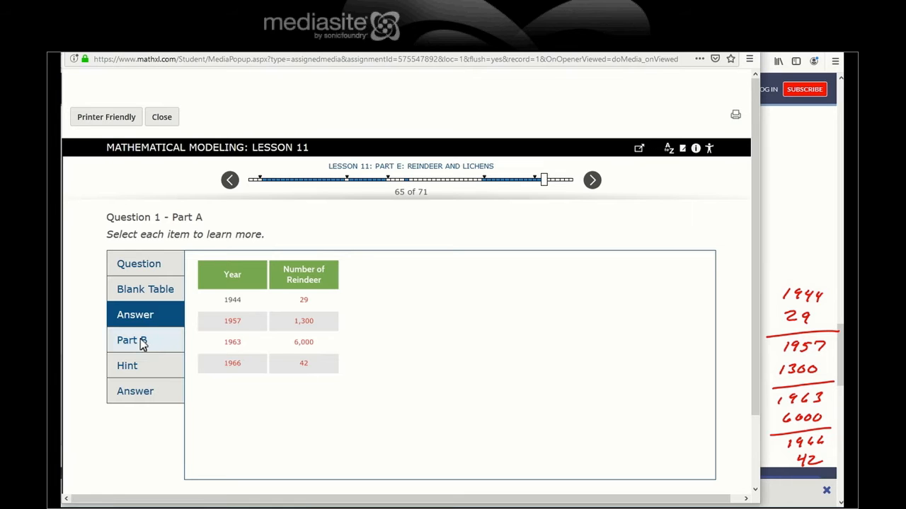
- Read Part B's graphing hint and return to its prompt to plot the table's data points
left_click(127, 339)
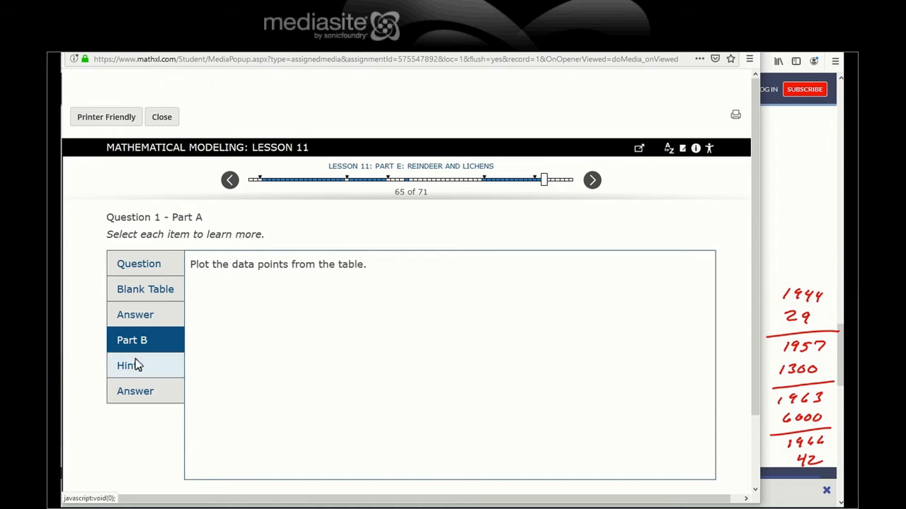
left_click(127, 365)
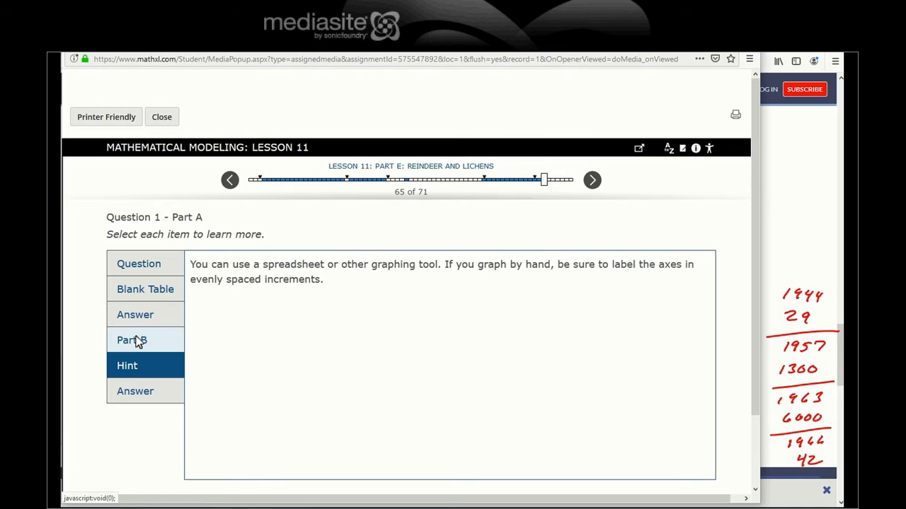
left_click(130, 339)
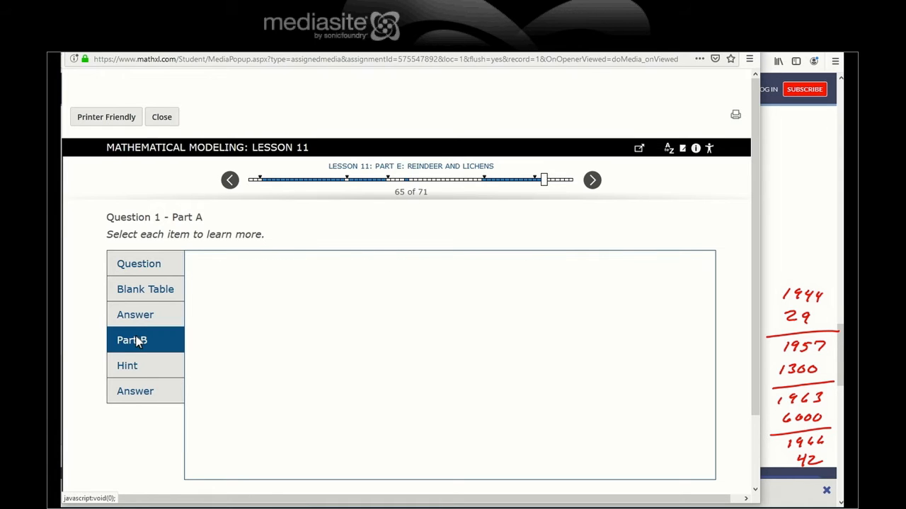
left_click(131, 340)
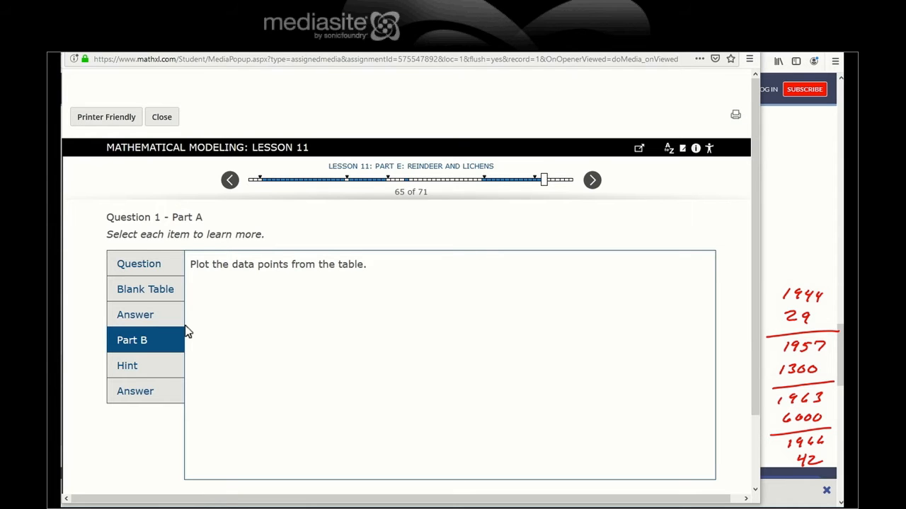
- Sketch the population-versus-year axes for 1944–1966 on the Part B slide and reveal the plotting hint
left_click_drag(494, 266, 484, 416)
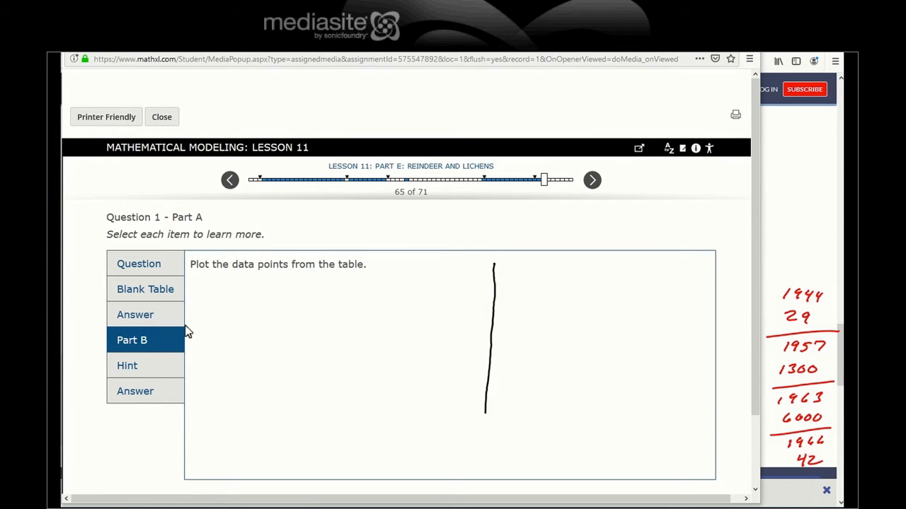
left_click_drag(460, 402, 616, 399)
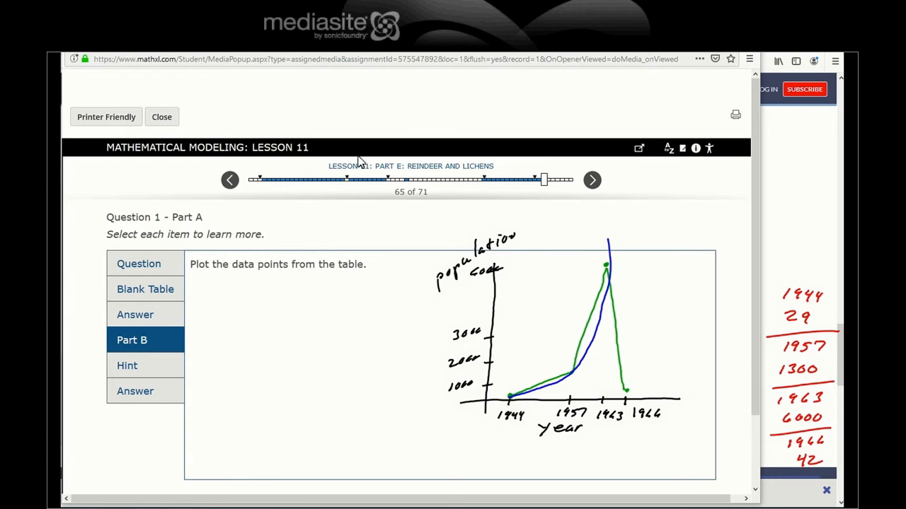
left_click(136, 391)
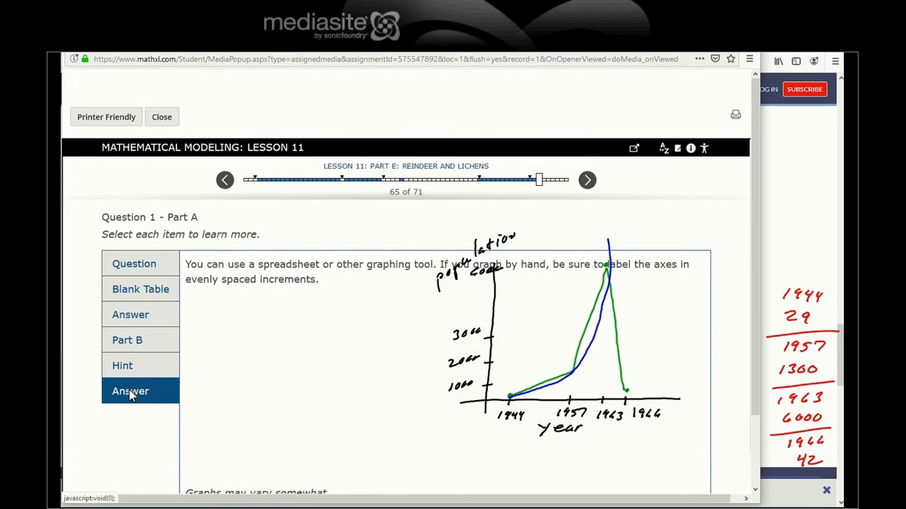
- Reveal the sample St. Matthews Island Reindeer answer graph and label the hand-drawn graph to match
left_click(130, 390)
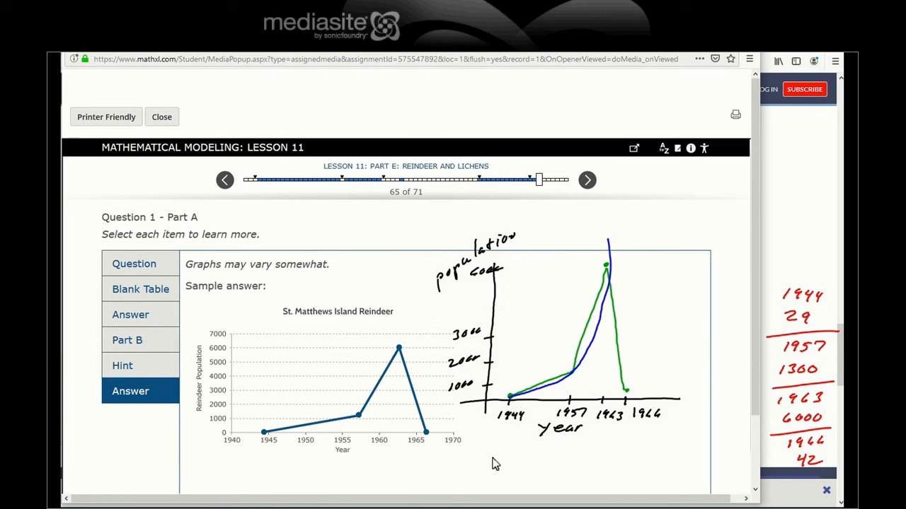
mouse_move(559, 398)
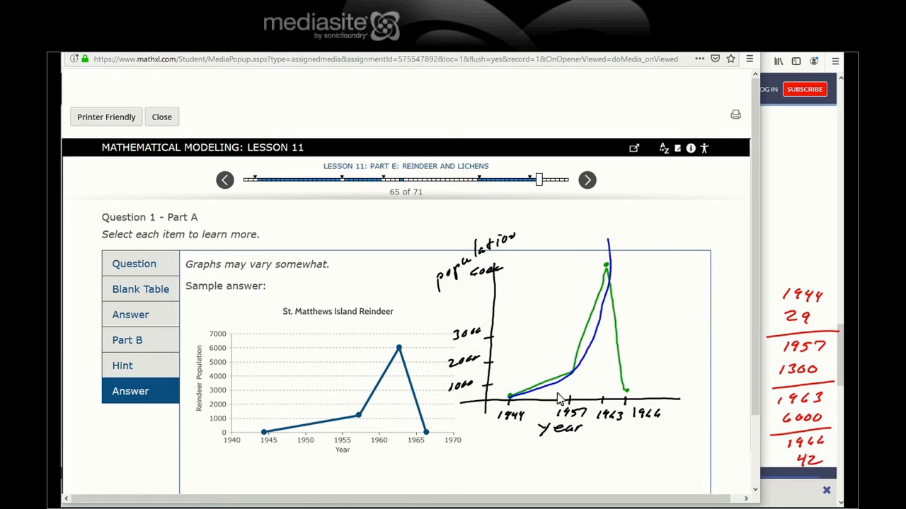
mouse_move(266, 441)
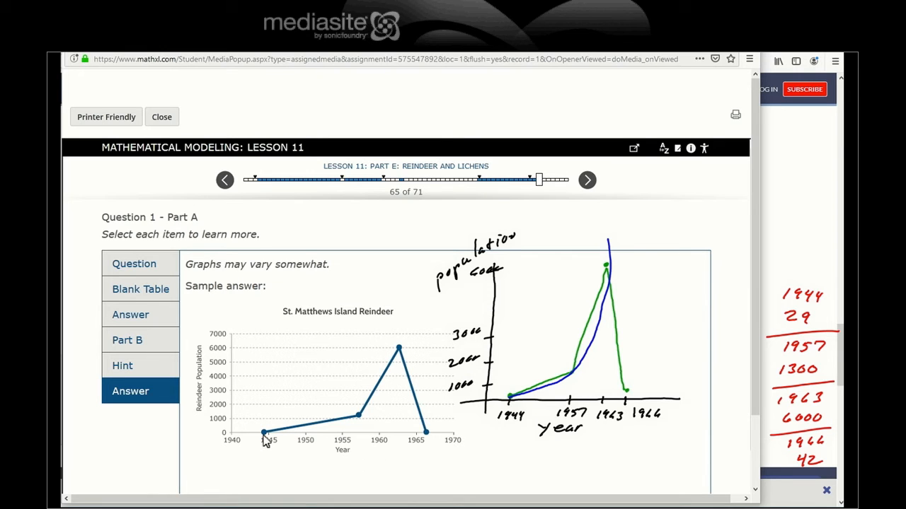
mouse_move(375, 422)
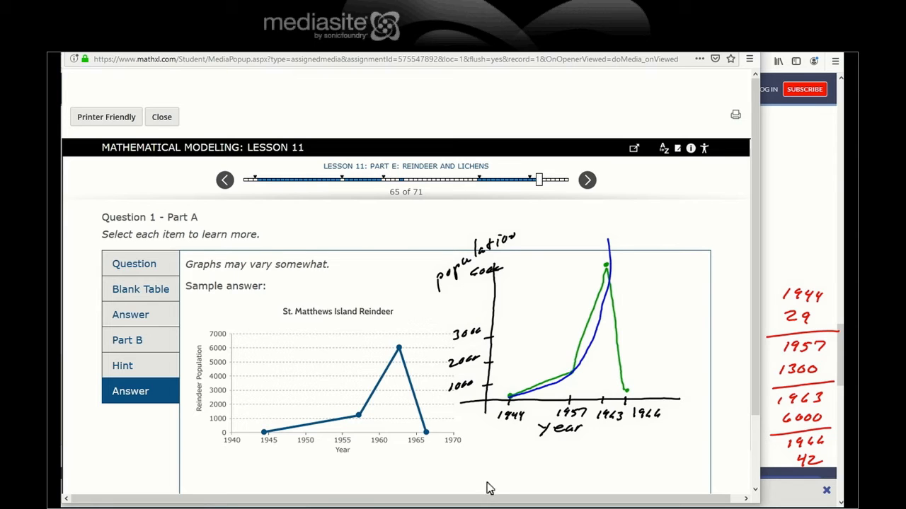
left_click(597, 340)
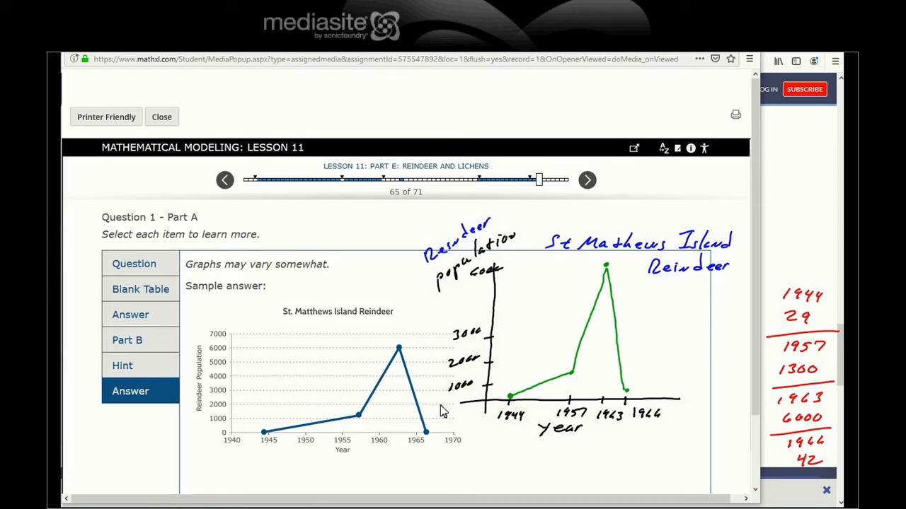
mouse_move(605, 198)
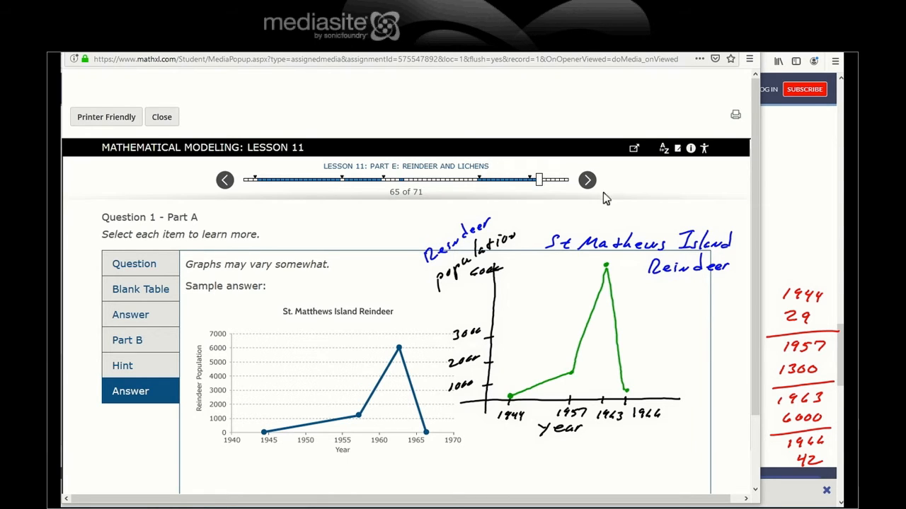
- Advance to Part C and sketch candidate model curves for the 1944–1963 reindeer population
left_click(587, 180)
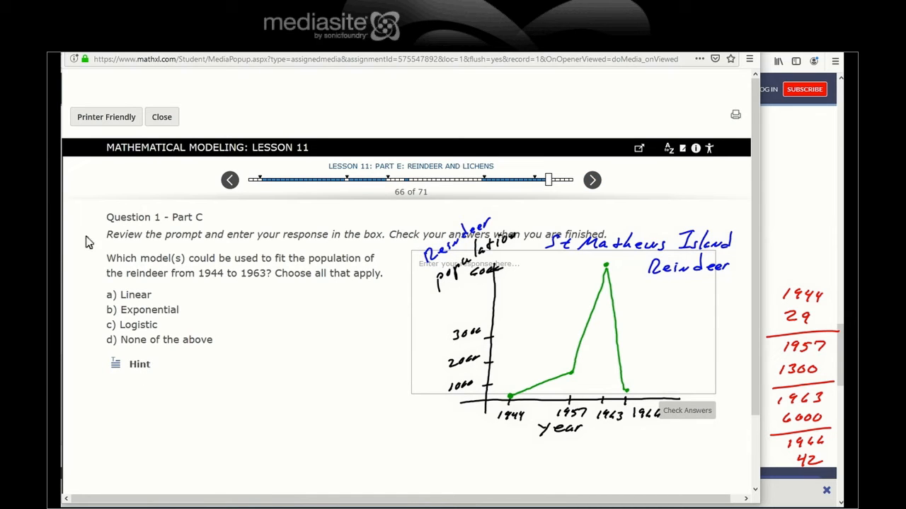
mouse_move(210, 266)
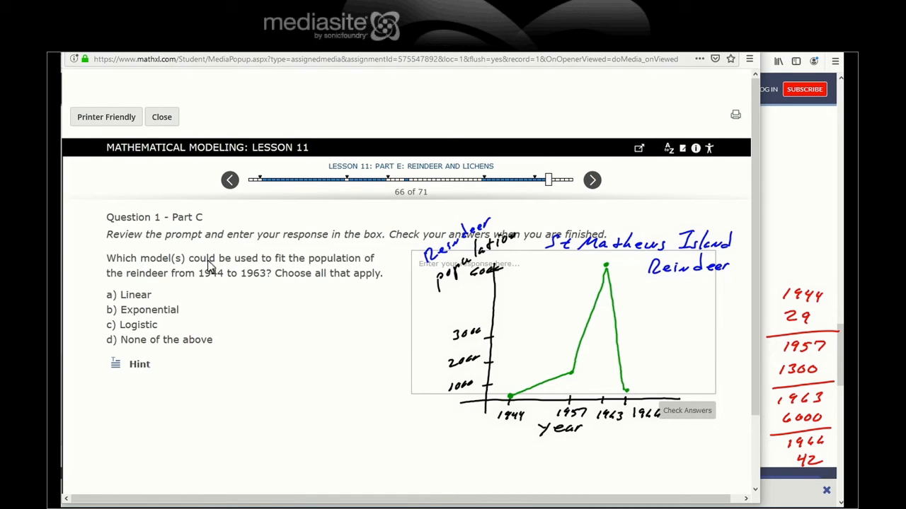
mouse_move(144, 282)
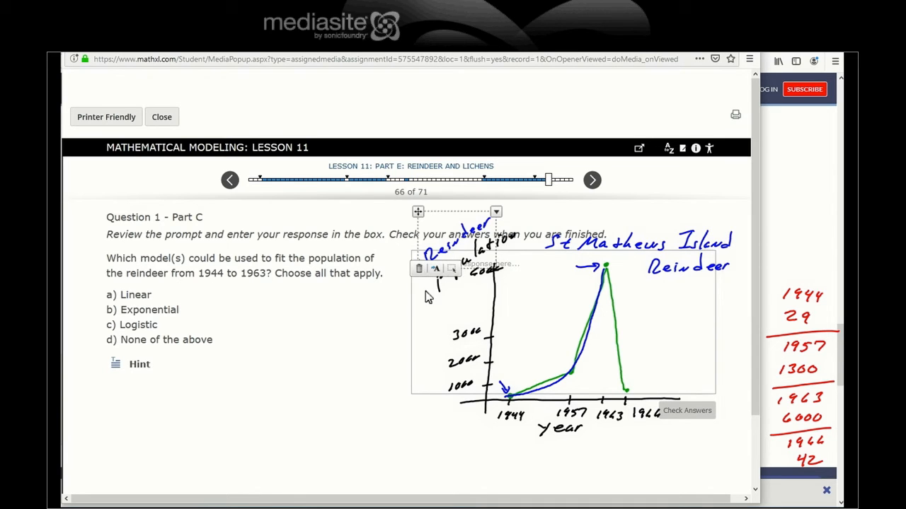
mouse_move(472, 224)
type("b")
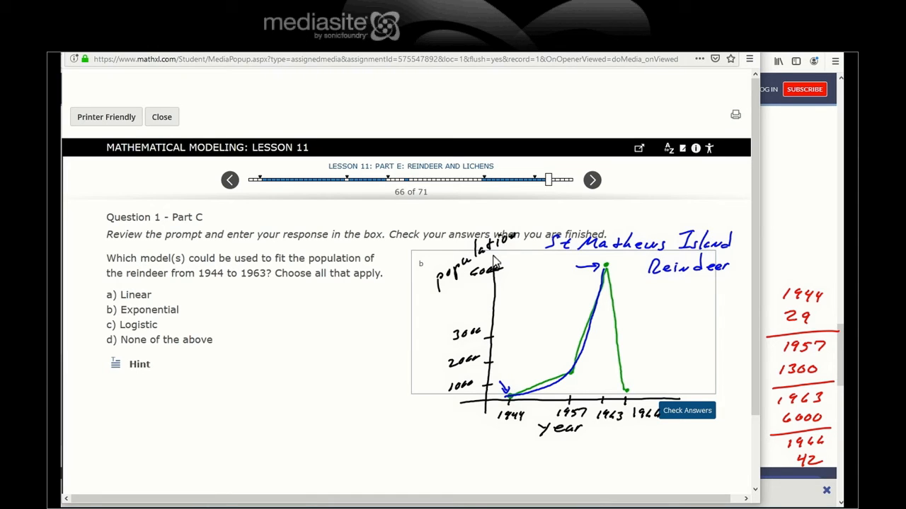
left_click_drag(255, 365, 320, 322)
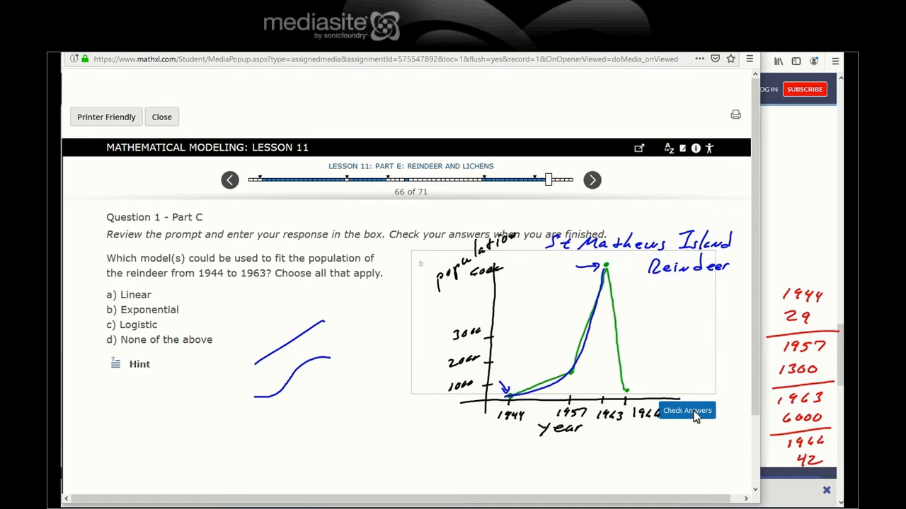
- Check the Part C answer, revealing that exponential and logistic models fit the increasing growth
left_click(686, 410)
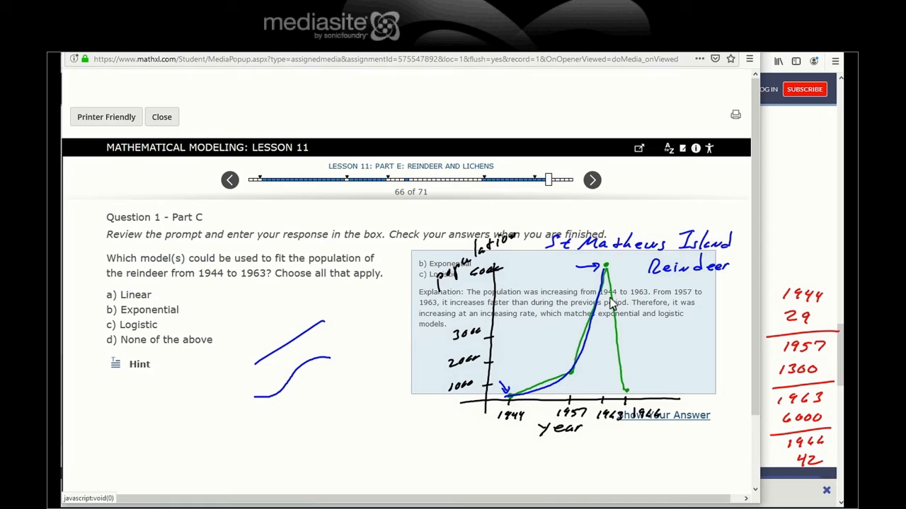
mouse_move(623, 319)
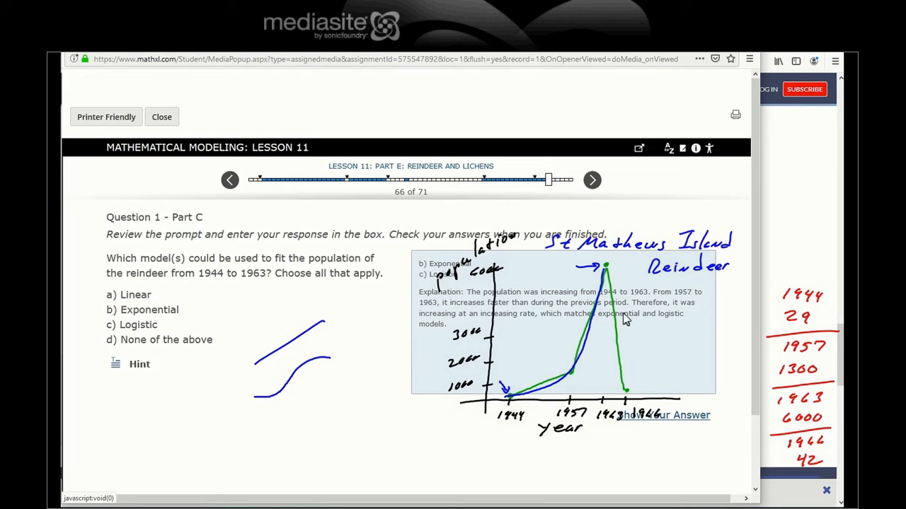
mouse_move(617, 345)
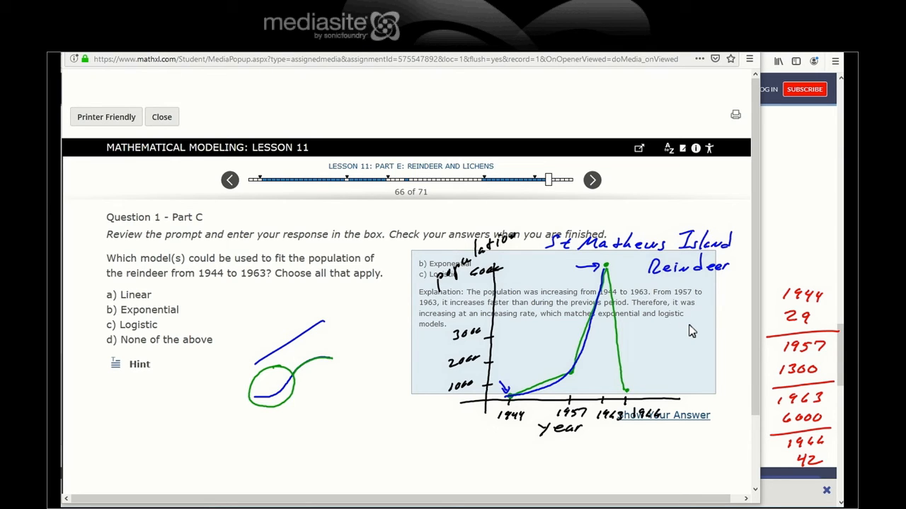
mouse_move(607, 258)
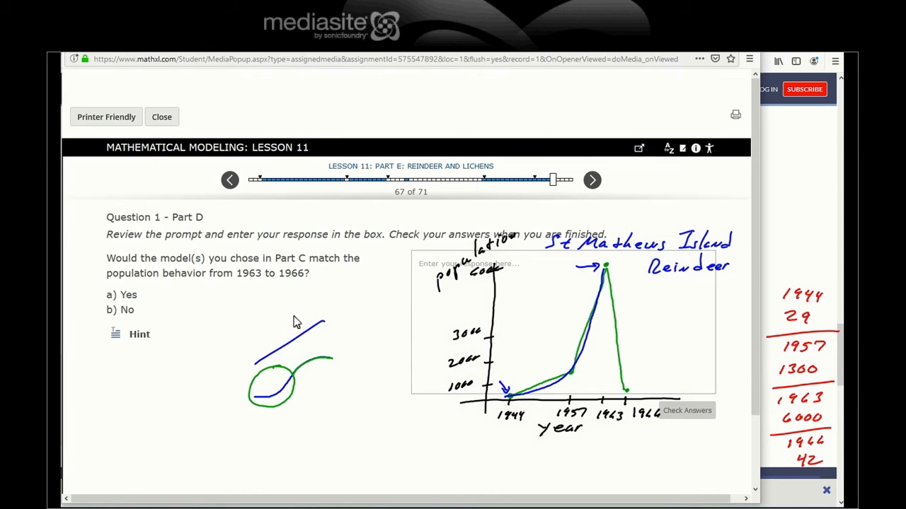
mouse_move(337, 264)
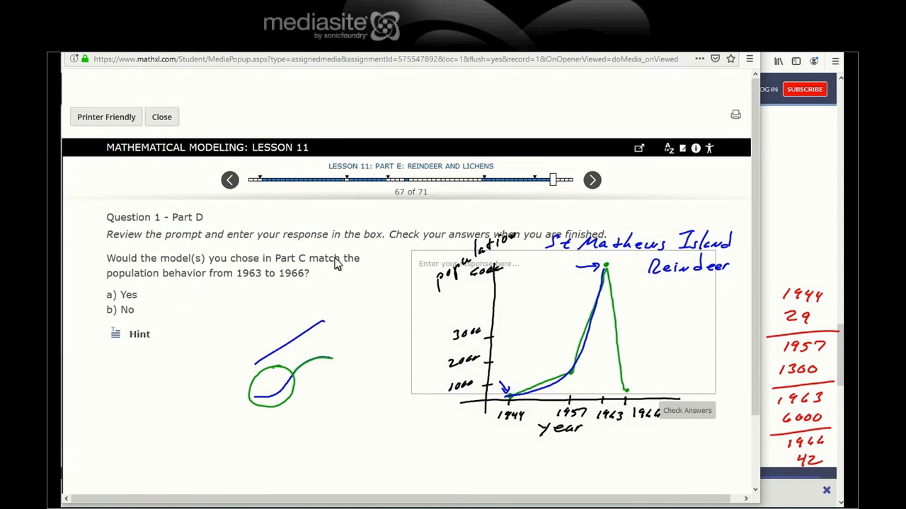
mouse_move(253, 281)
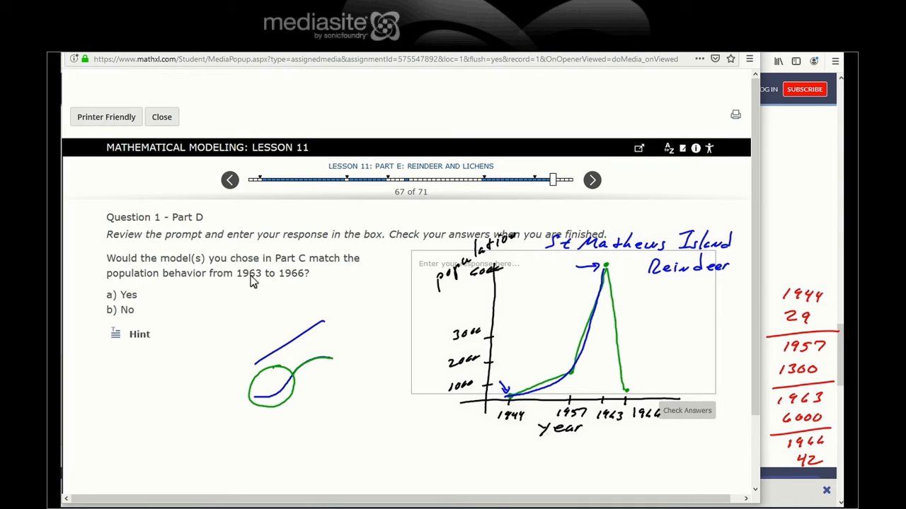
mouse_move(208, 267)
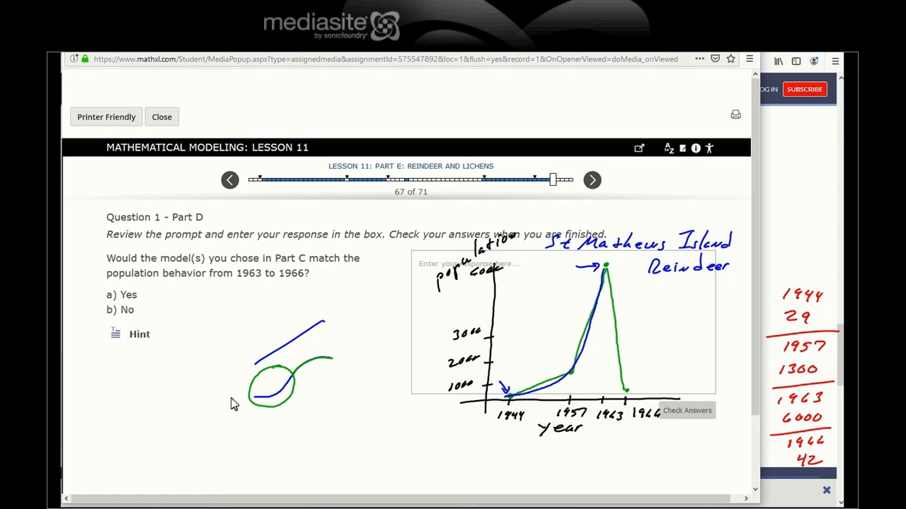
mouse_move(285, 405)
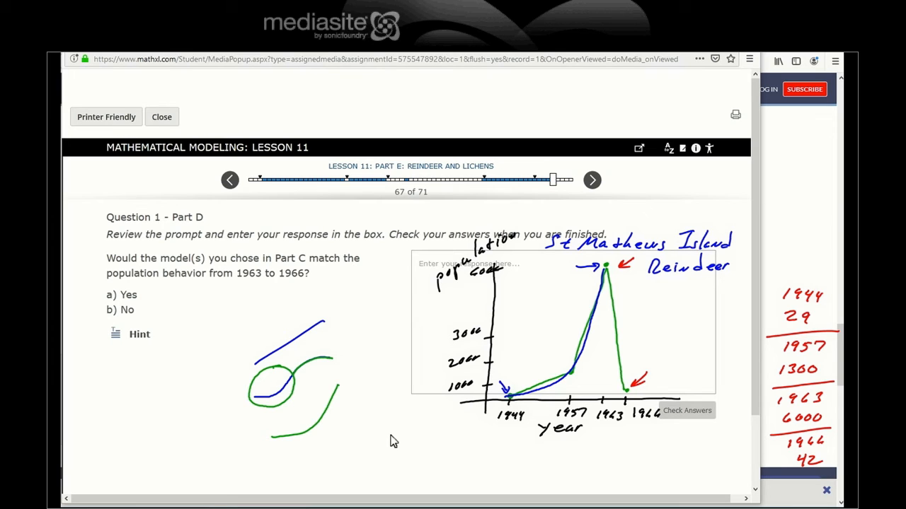
mouse_move(281, 445)
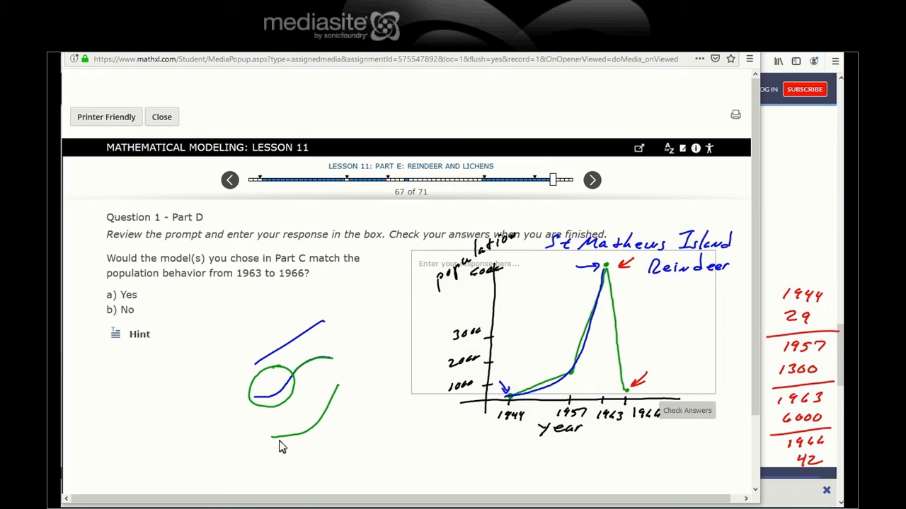
mouse_move(338, 394)
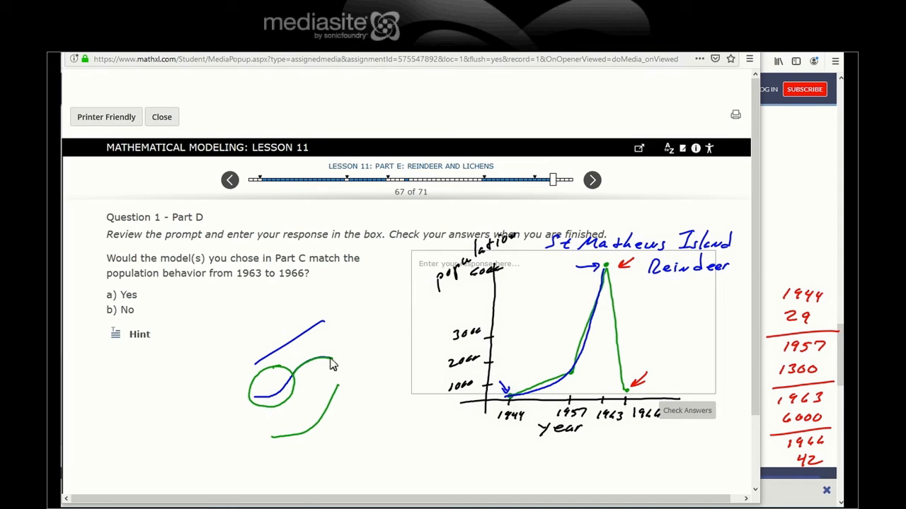
mouse_move(295, 382)
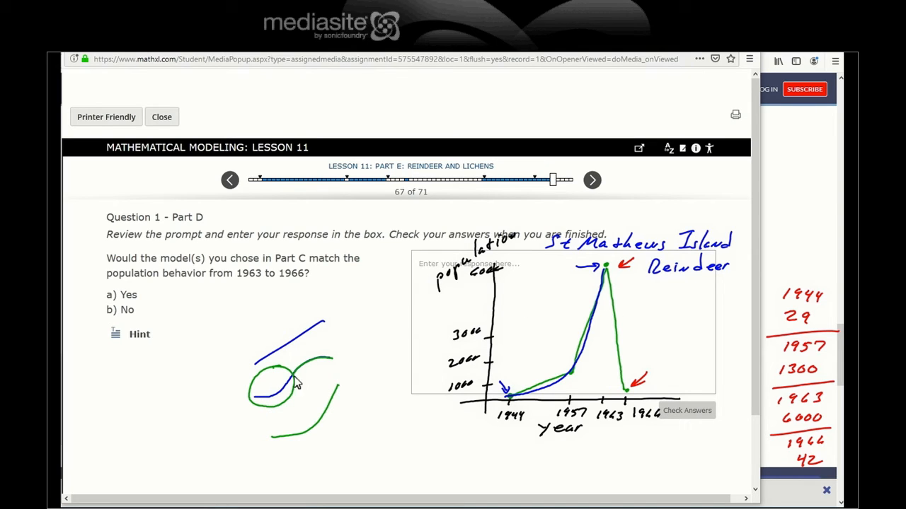
mouse_move(333, 361)
type("b")
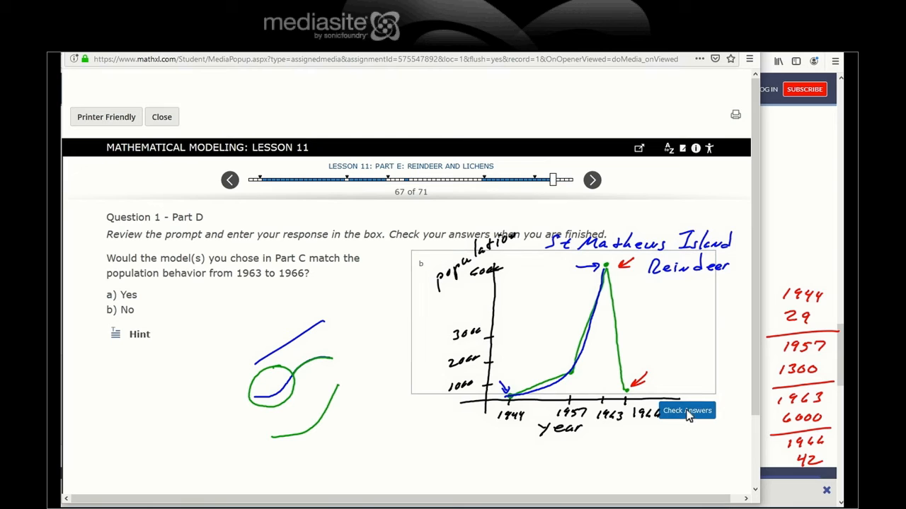
- Check the Part D answer b) No, since the models wouldn't decline to the 1966 point
left_click(686, 411)
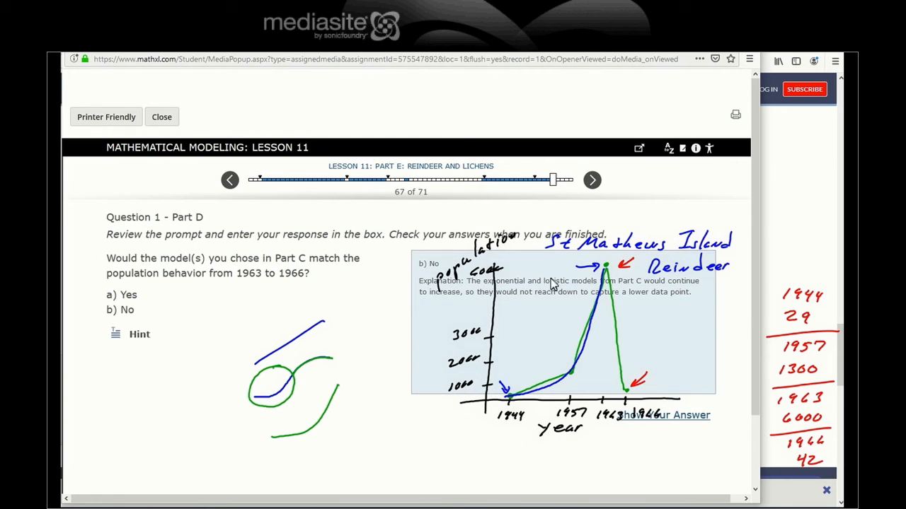
mouse_move(636, 354)
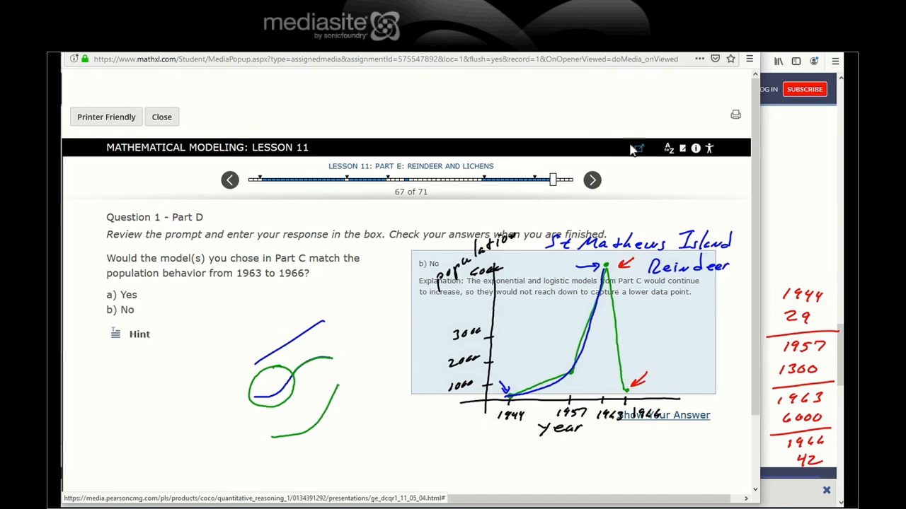
- Advance to the St. Matthews Island summary slide and select the stuartmcmillen.com comic link
left_click(592, 178)
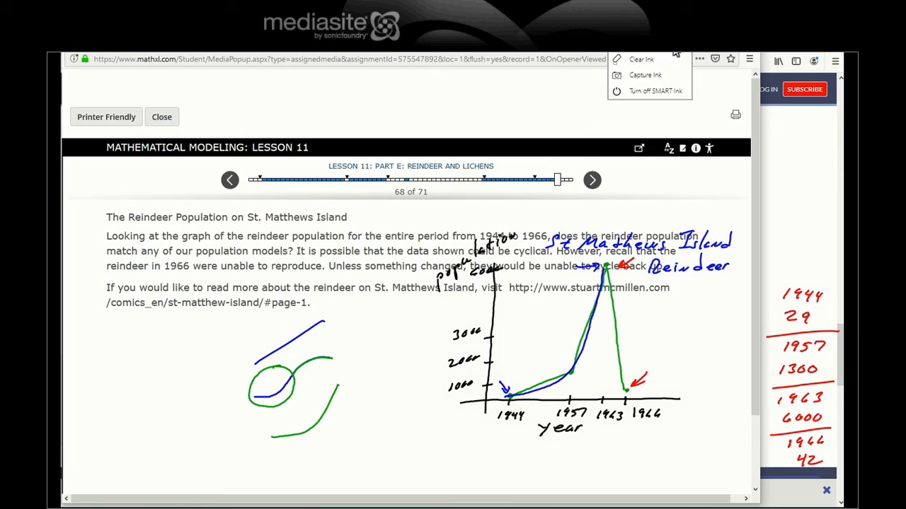
left_click(642, 59)
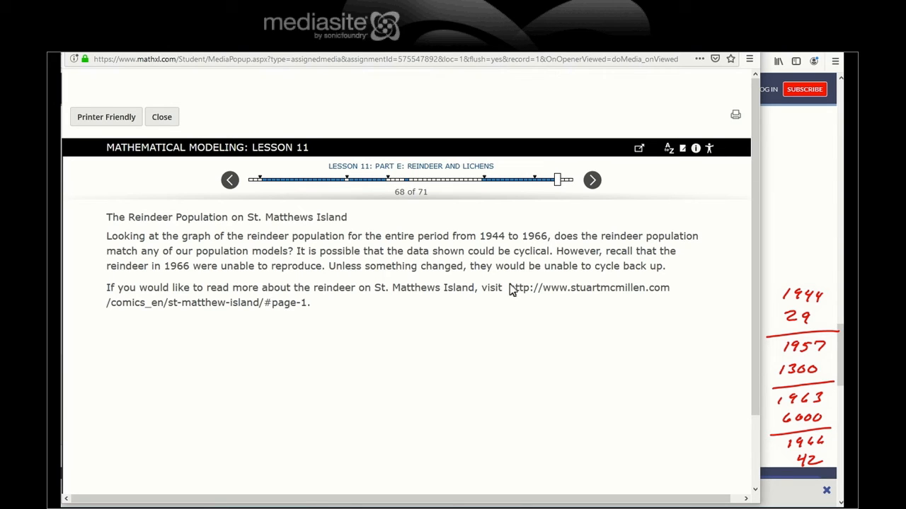
left_click_drag(508, 288, 305, 303)
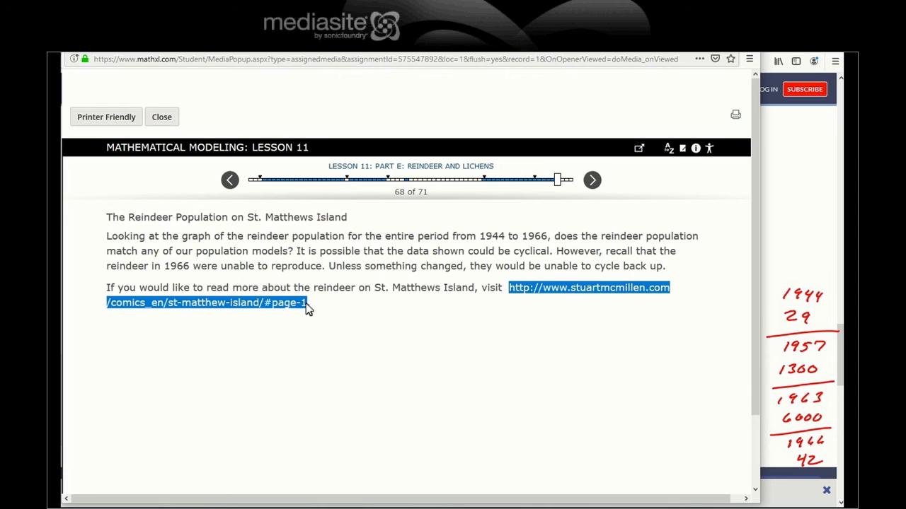
right_click(309, 309)
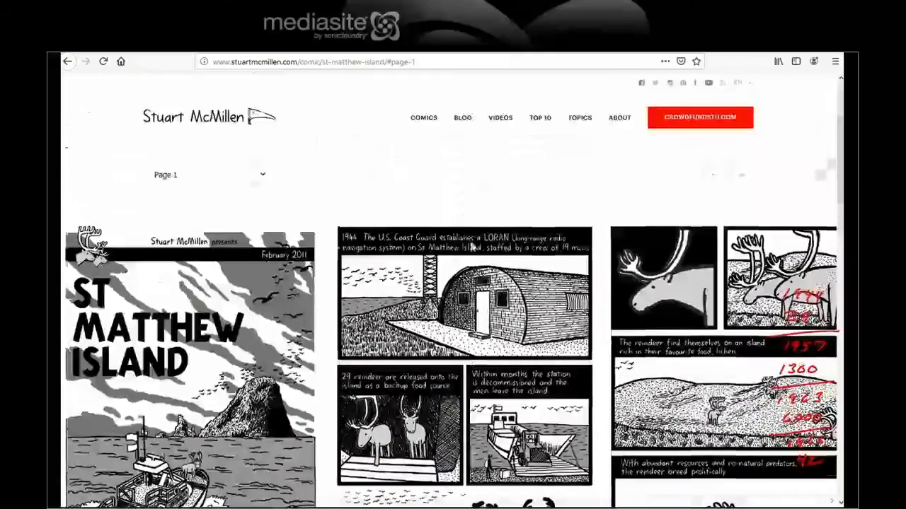
scroll("down", 3)
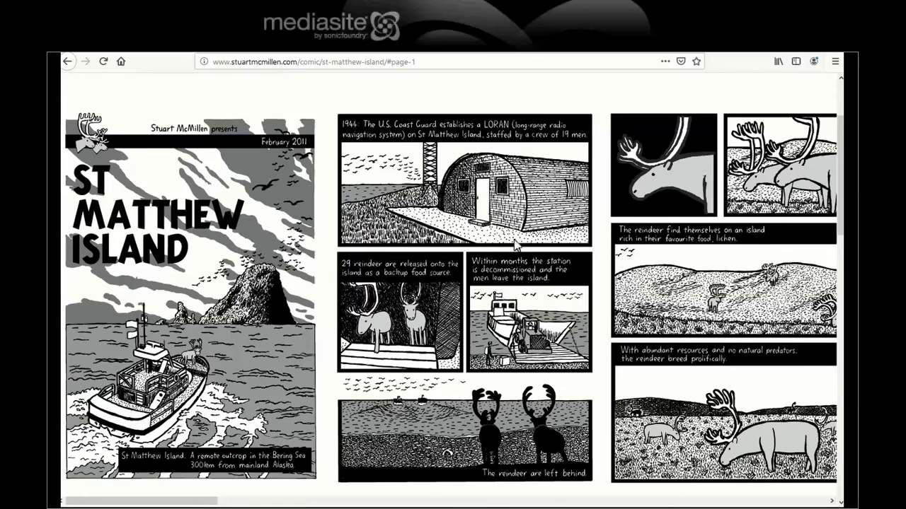
scroll("down", 3)
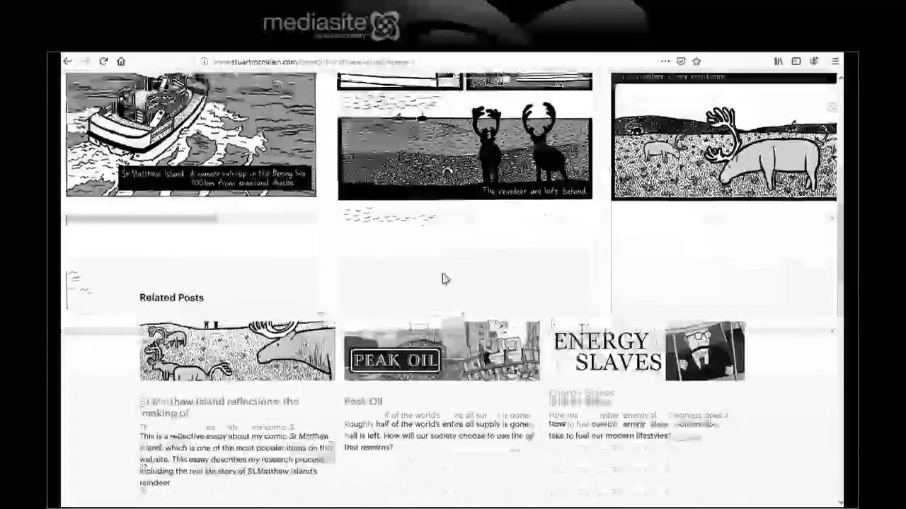
scroll("down", 3)
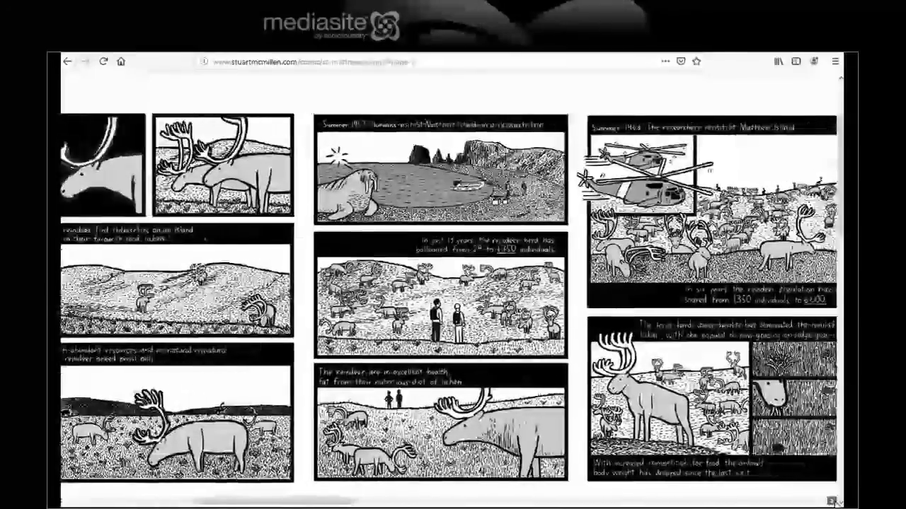
scroll("down", 3)
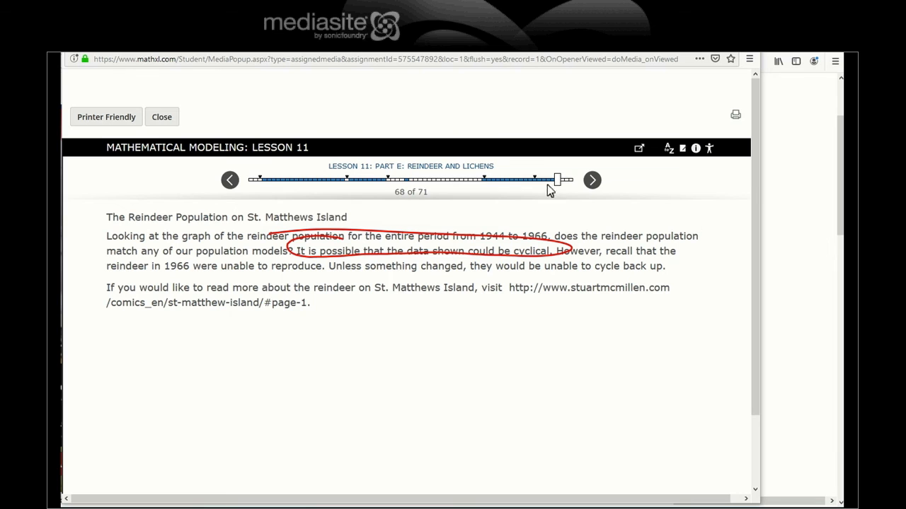
- Go to Monitoring Your Readiness and rate reading academic articles and graphs as 4
left_click(591, 180)
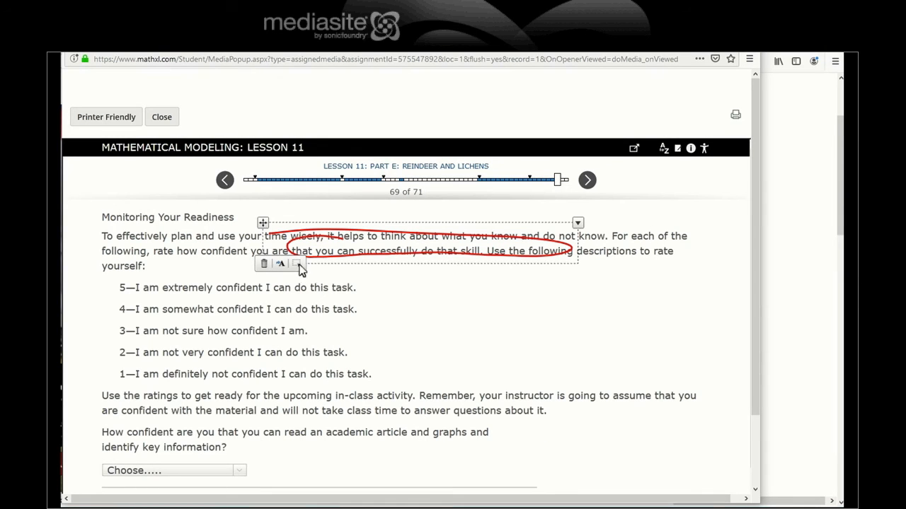
scroll("down", 3)
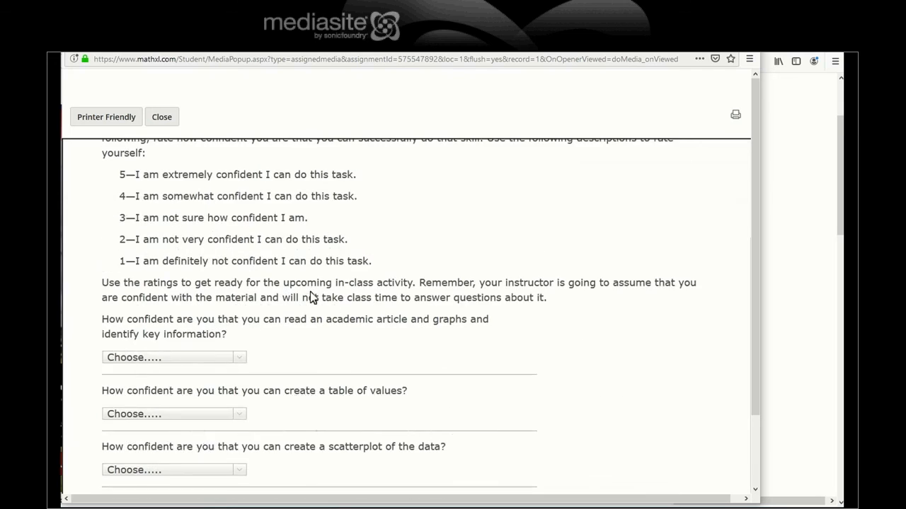
scroll("down", 3)
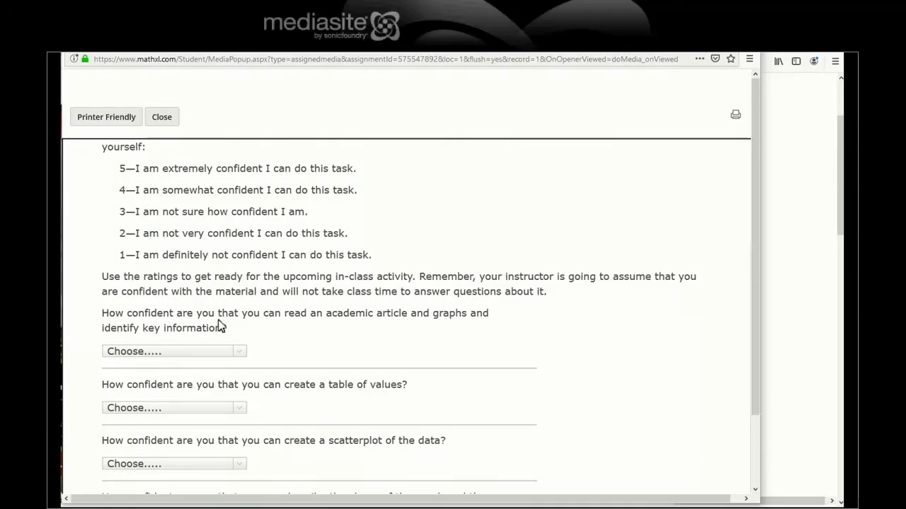
left_click(173, 351)
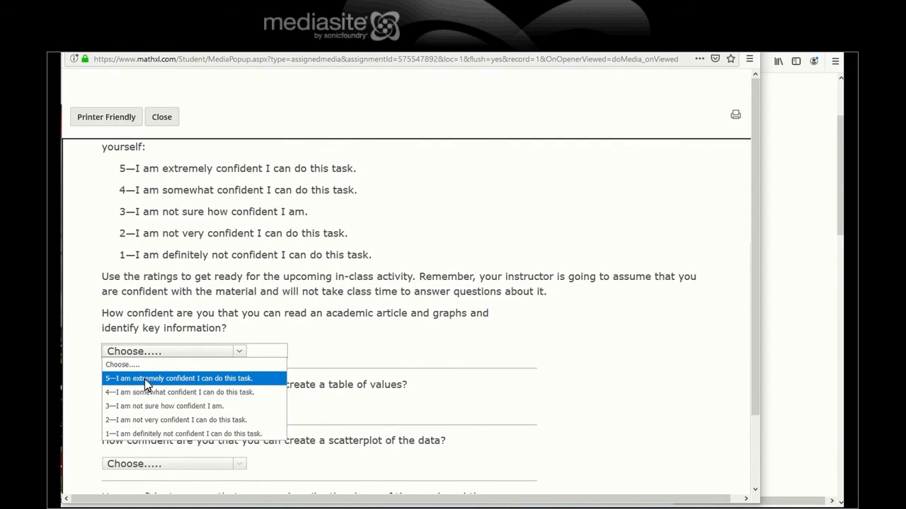
left_click(181, 392)
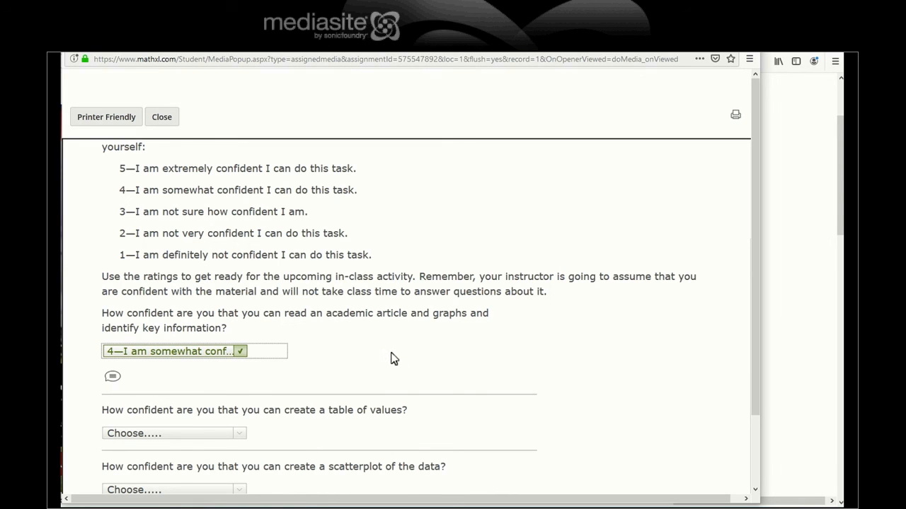
- Rate creating a table, creating a scatterplot, and describing graph shape and models as 5
scroll("down", 3)
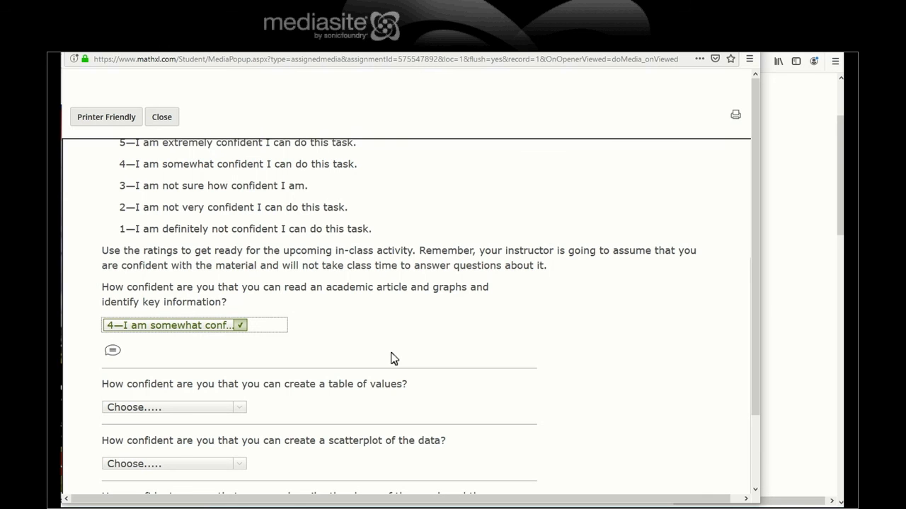
scroll("down", 3)
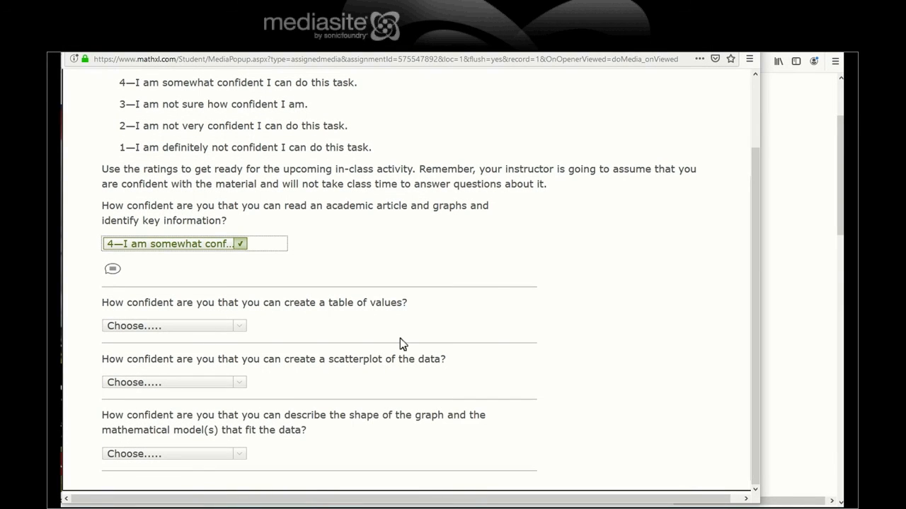
mouse_move(400, 252)
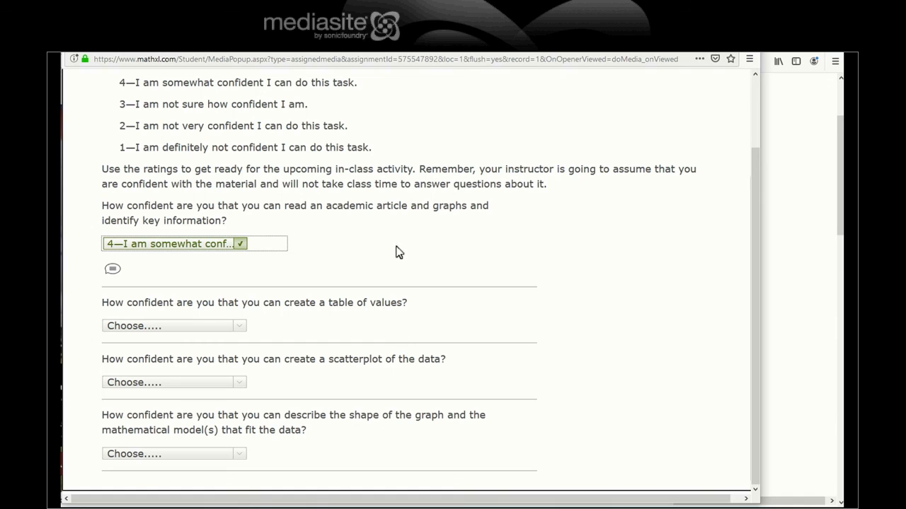
mouse_move(139, 312)
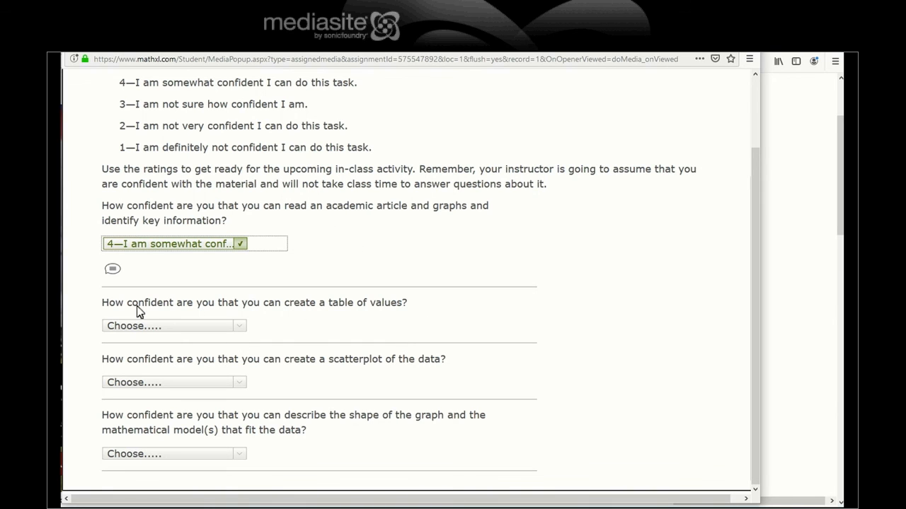
left_click(173, 325)
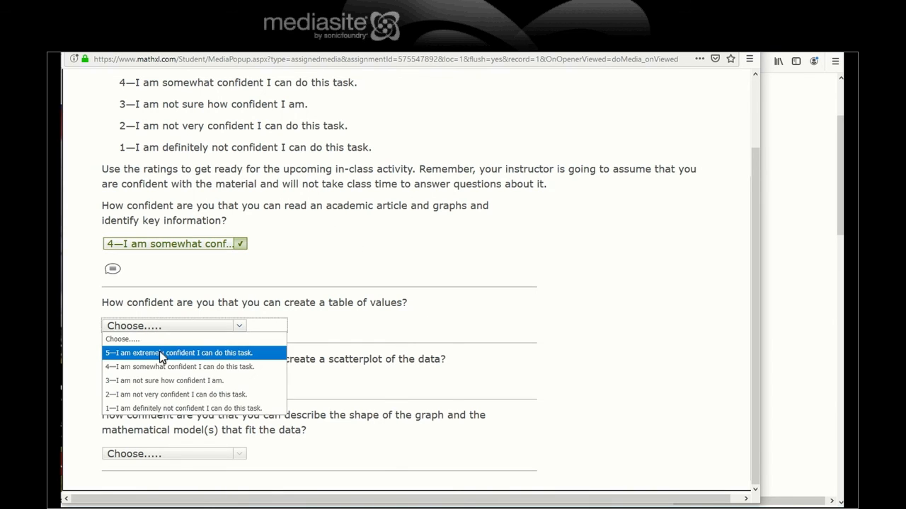
left_click(179, 352)
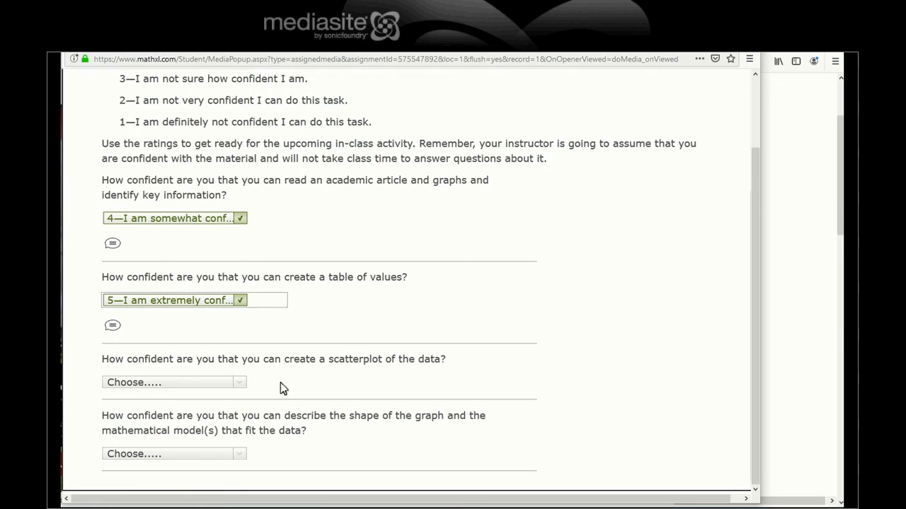
left_click(169, 382)
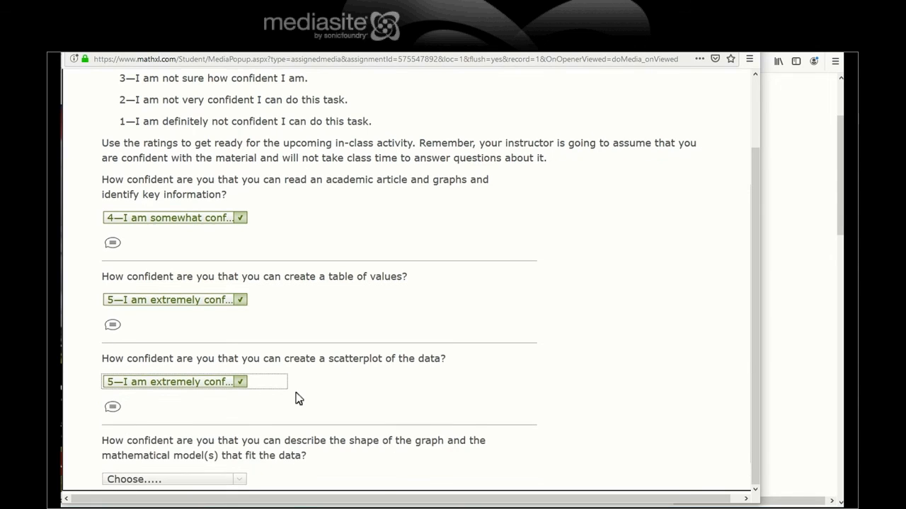
scroll("down", 3)
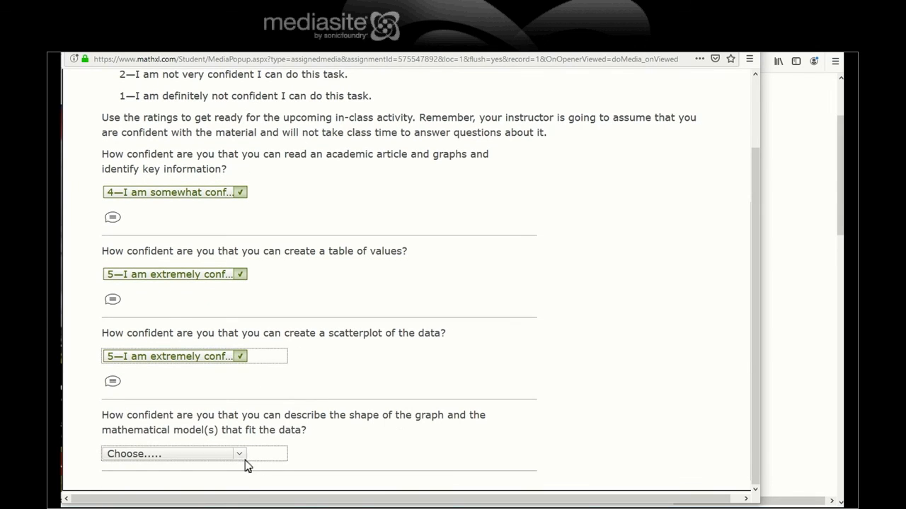
left_click(170, 453)
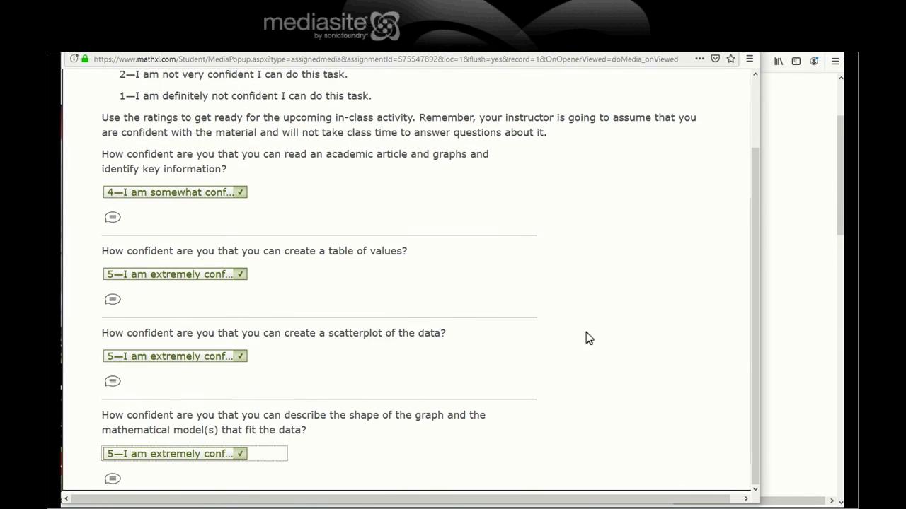
left_click(587, 99)
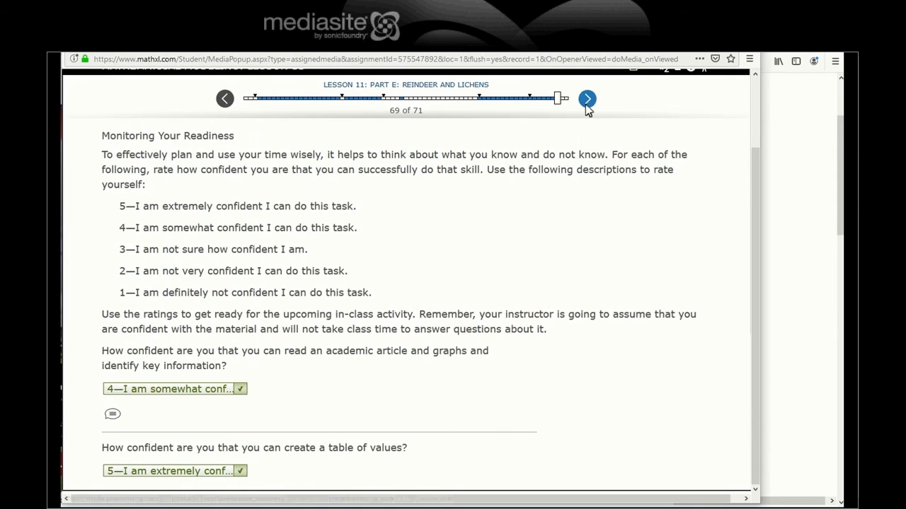
- Leave the readiness page so the Part 11.E overview marks Reindeer and Lichens viewed at 50%
left_click(587, 99)
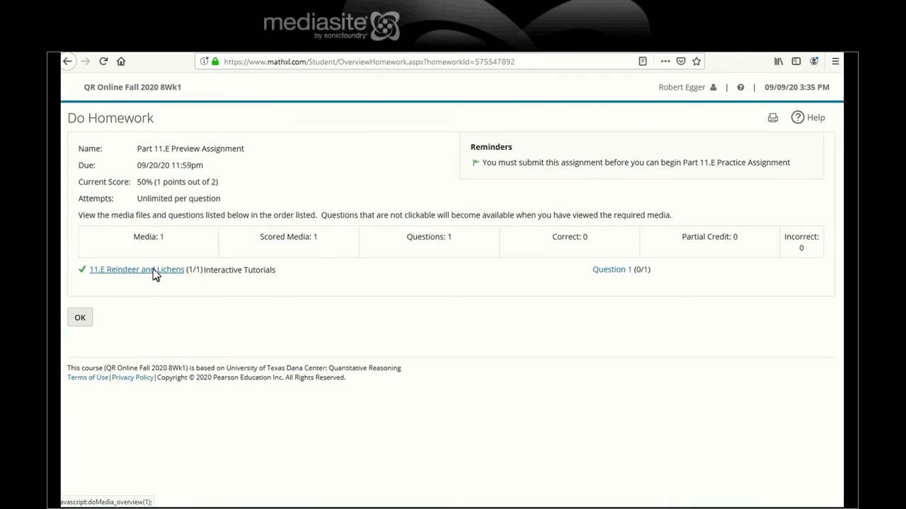
mouse_move(136, 268)
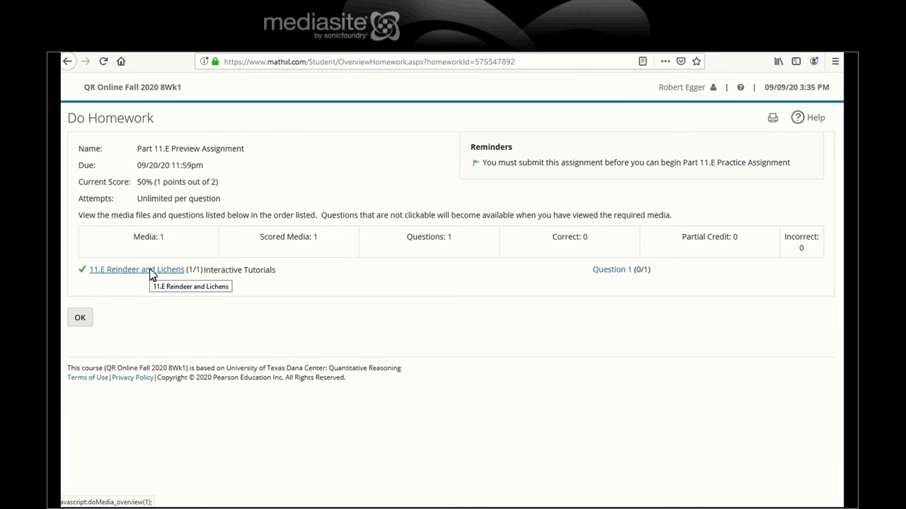
mouse_move(600, 286)
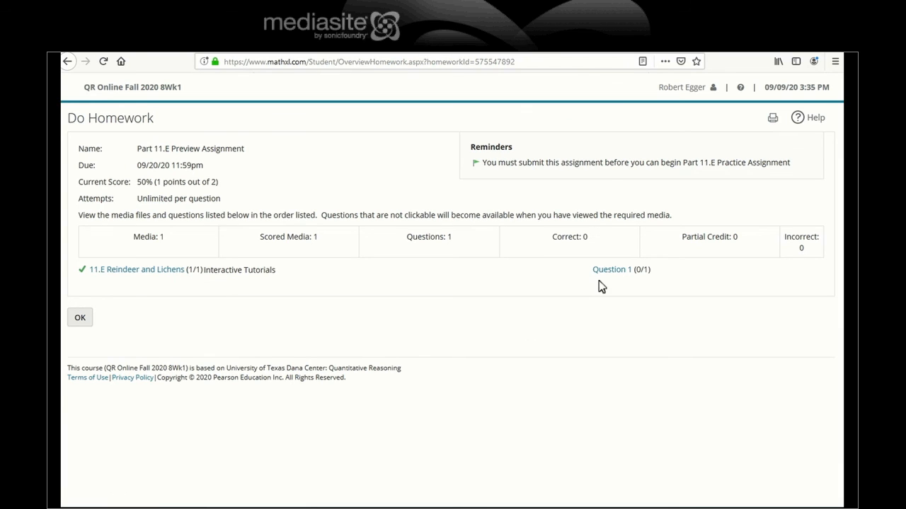
mouse_move(622, 291)
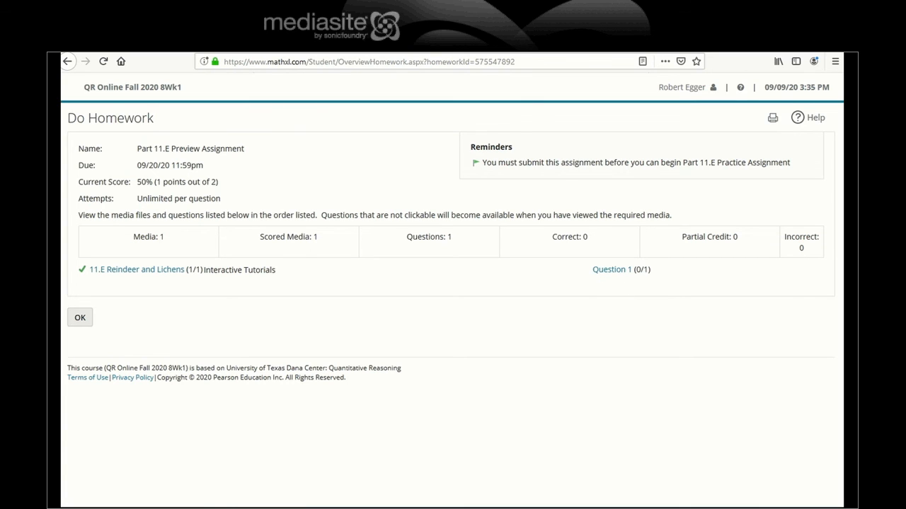
mouse_move(634, 361)
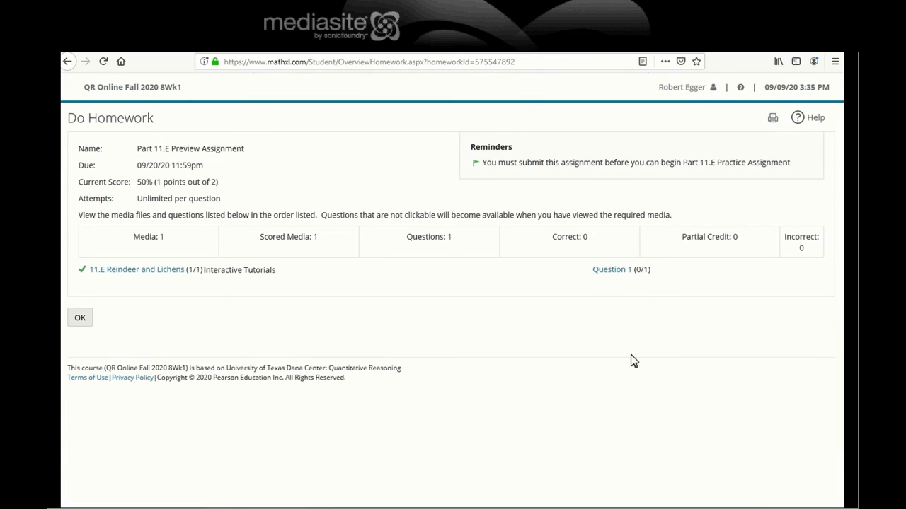
mouse_move(804, 487)
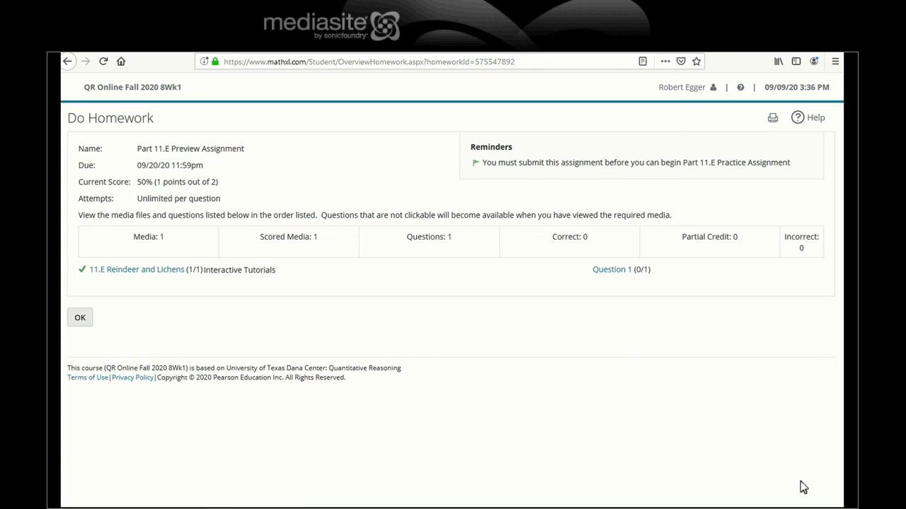